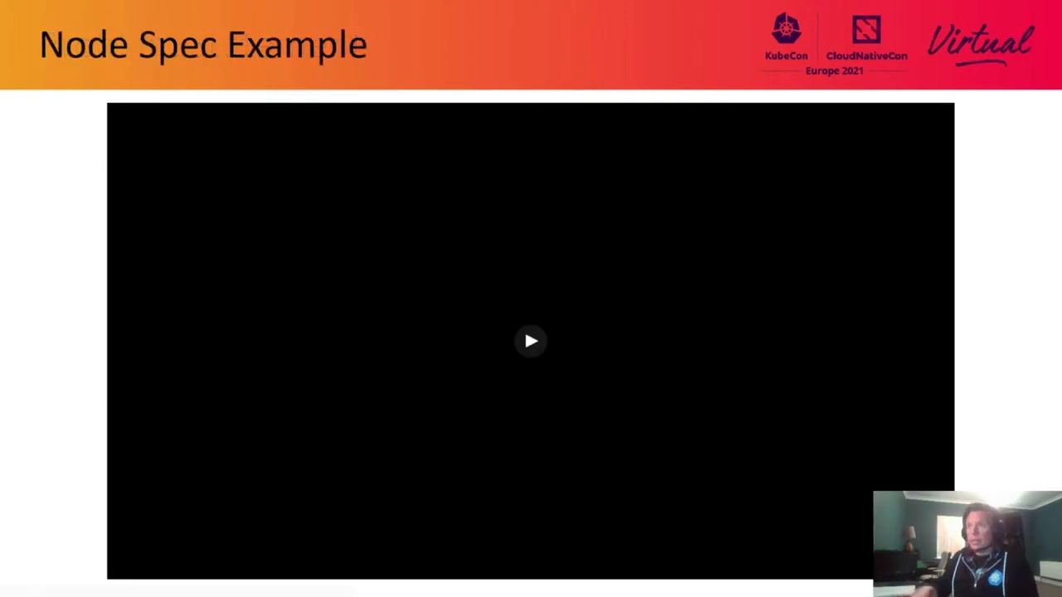
- Play the Node Spec Example video showing a node's annotations and feature labels
{"action": "left_click", "coordinate": [531, 340]}
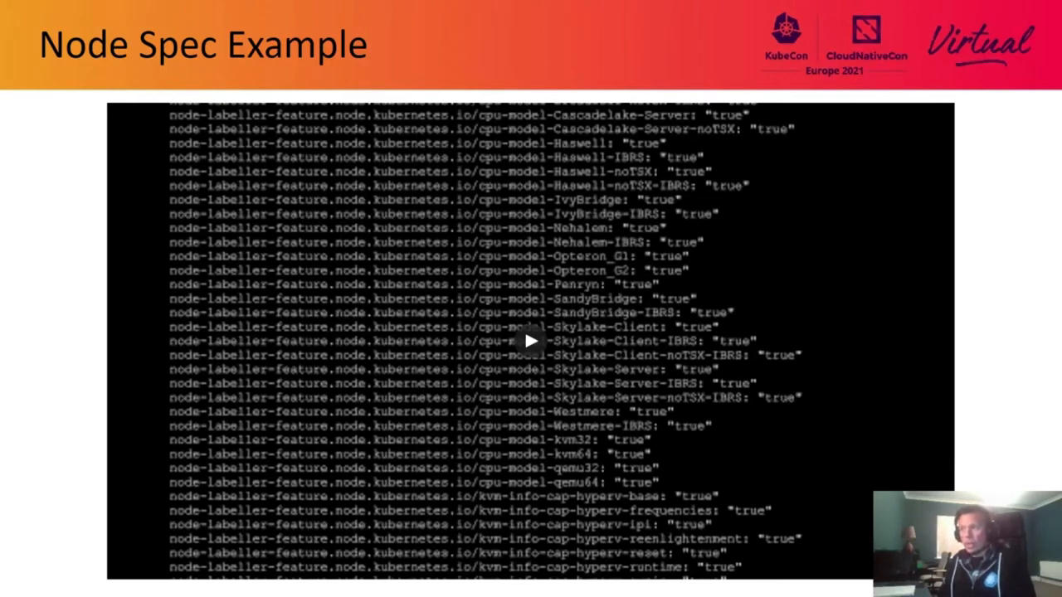
{"action": "mouse_move", "coordinate": [568, 280]}
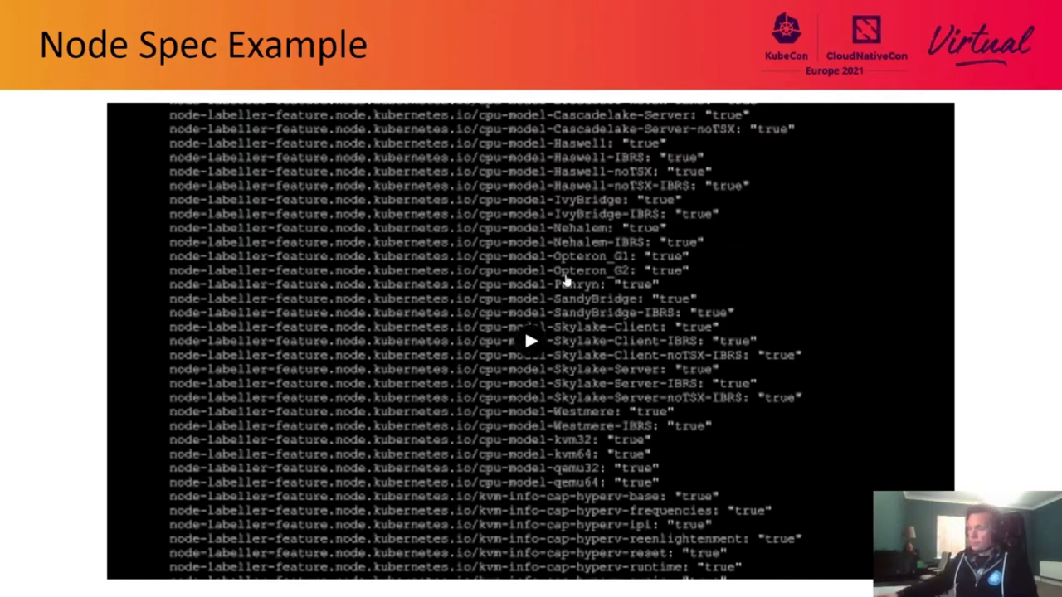
{"action": "left_click", "coordinate": [530, 340]}
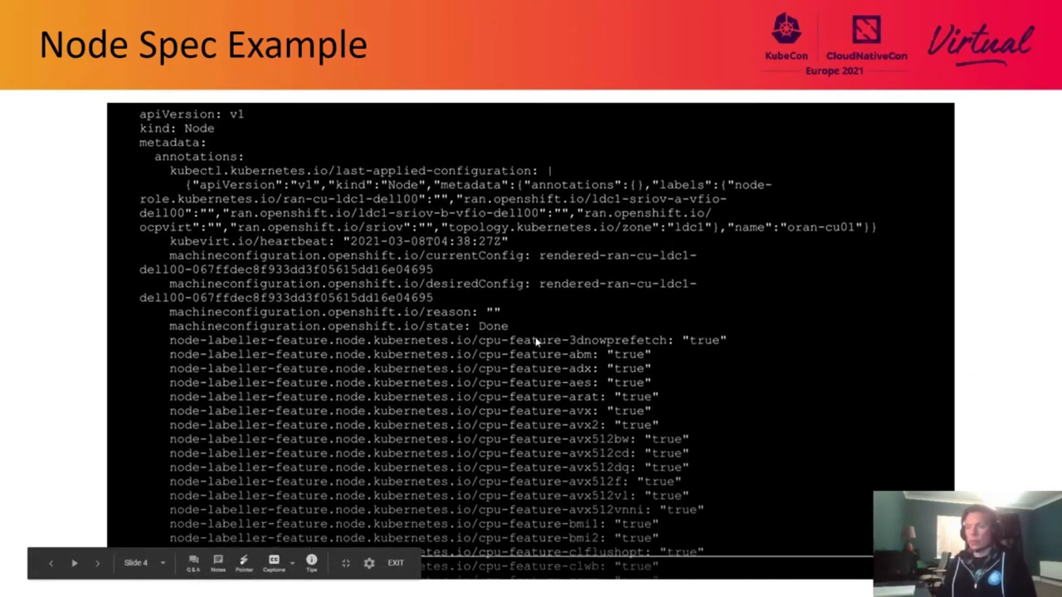
{"action": "scroll", "scroll_direction": "down", "scroll_amount": 3}
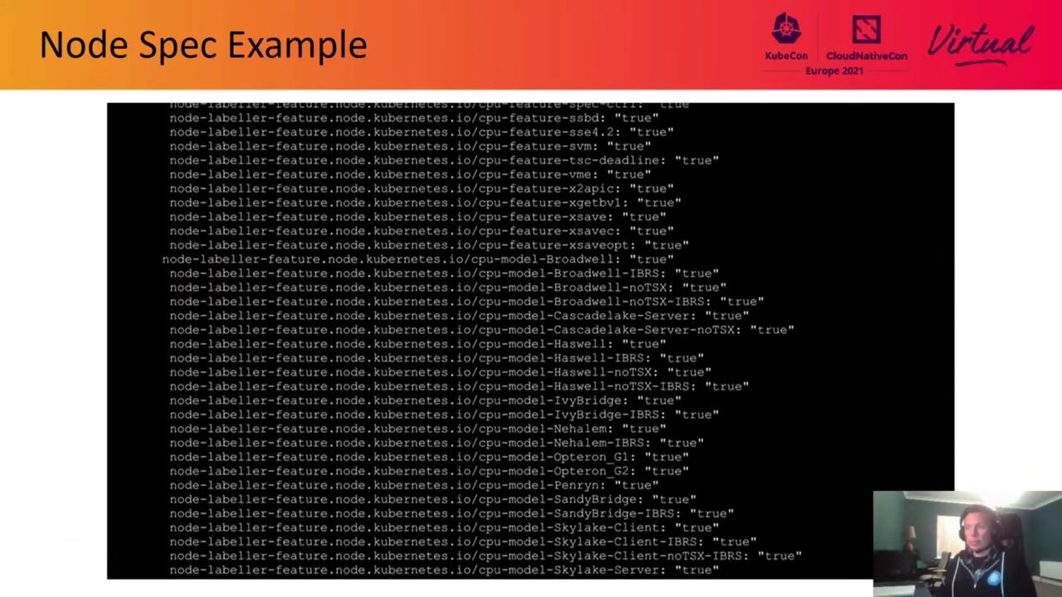
{"action": "scroll", "scroll_direction": "down", "scroll_amount": 3}
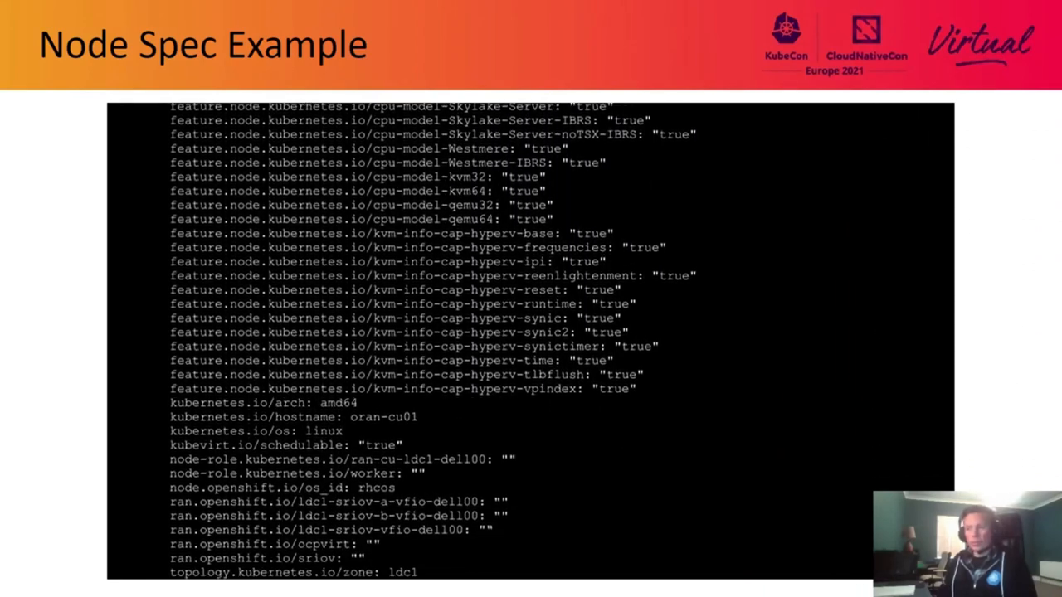
{"action": "scroll", "scroll_direction": "up", "scroll_amount": 3}
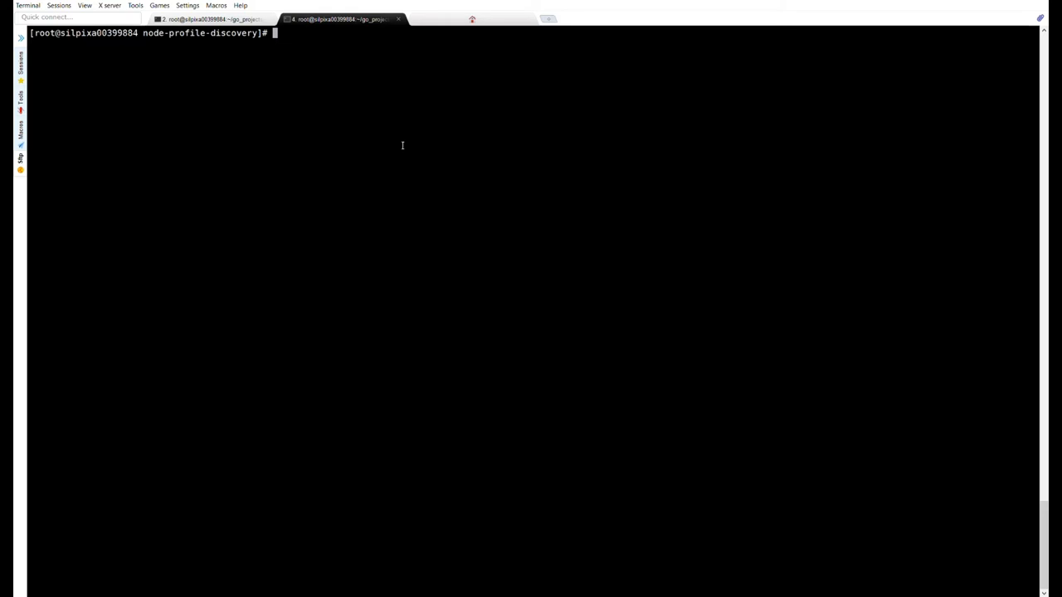
{"action": "key", "text": "Ctrl+r"}
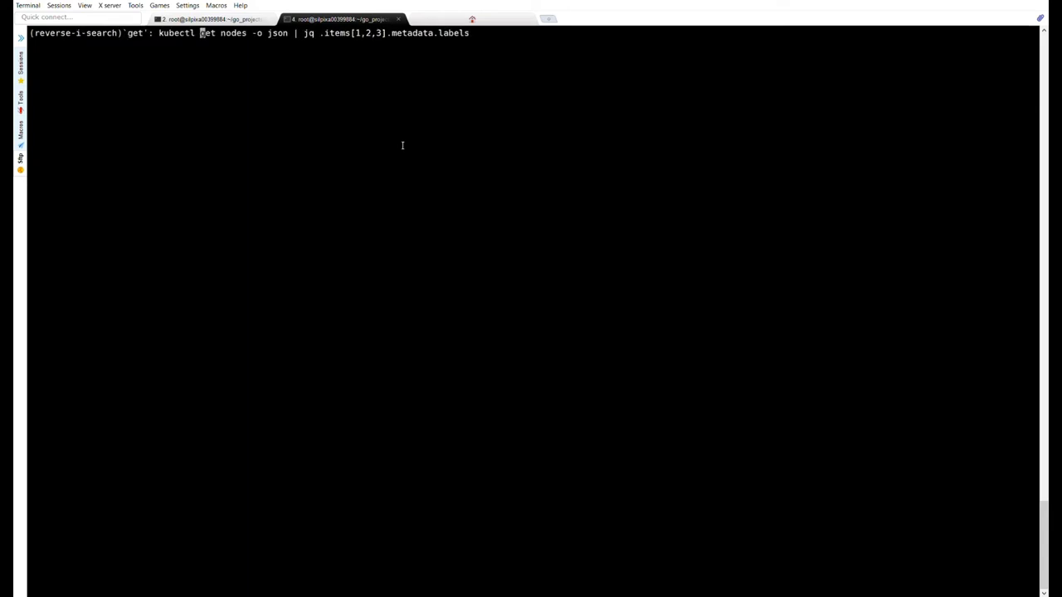
{"action": "key", "text": "Return"}
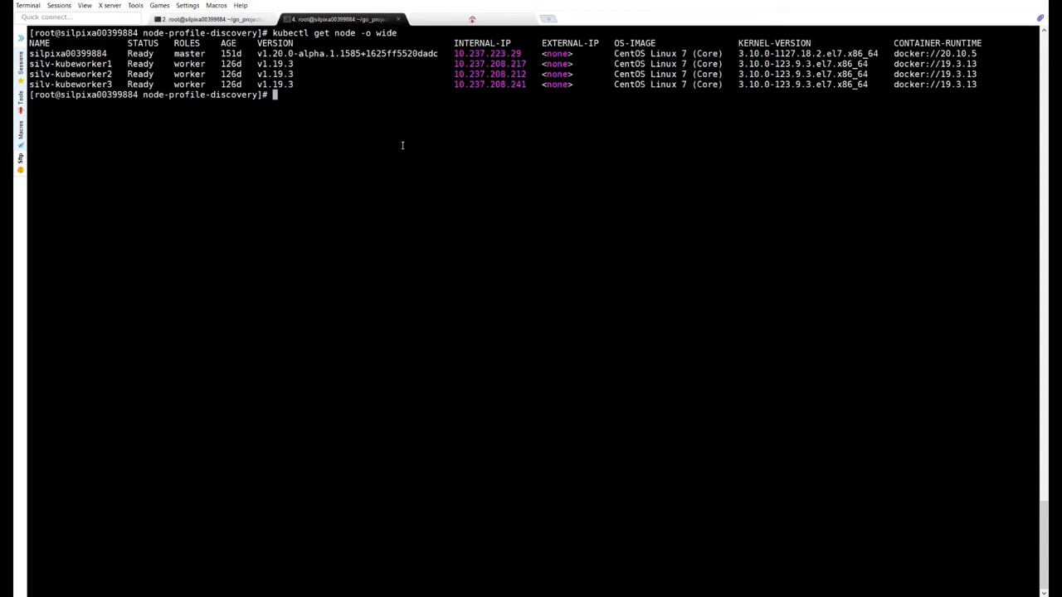
{"action": "key", "text": "ctrl+r"}
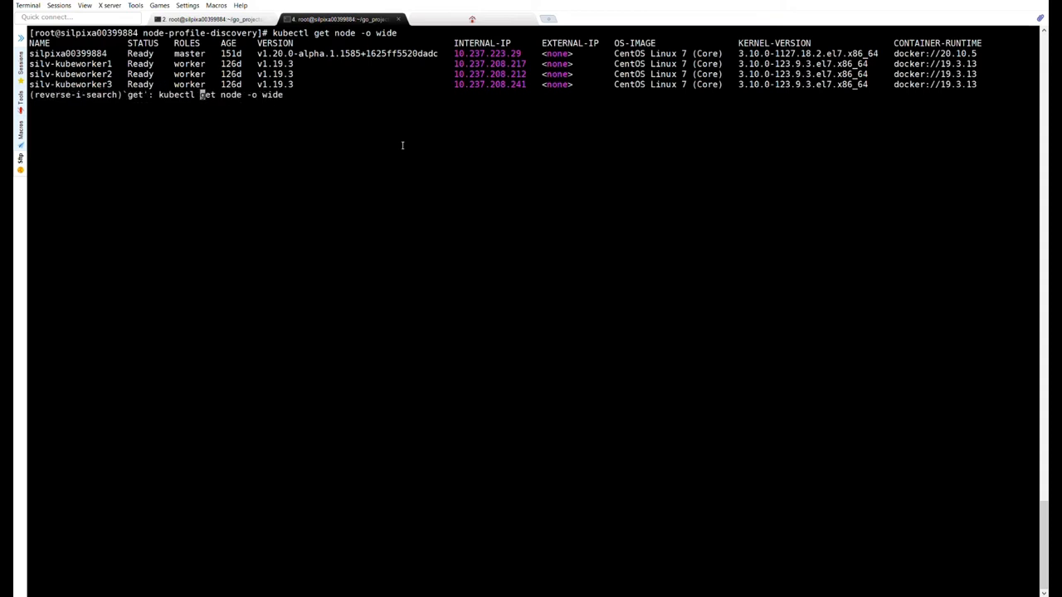
{"action": "key", "text": "Return"}
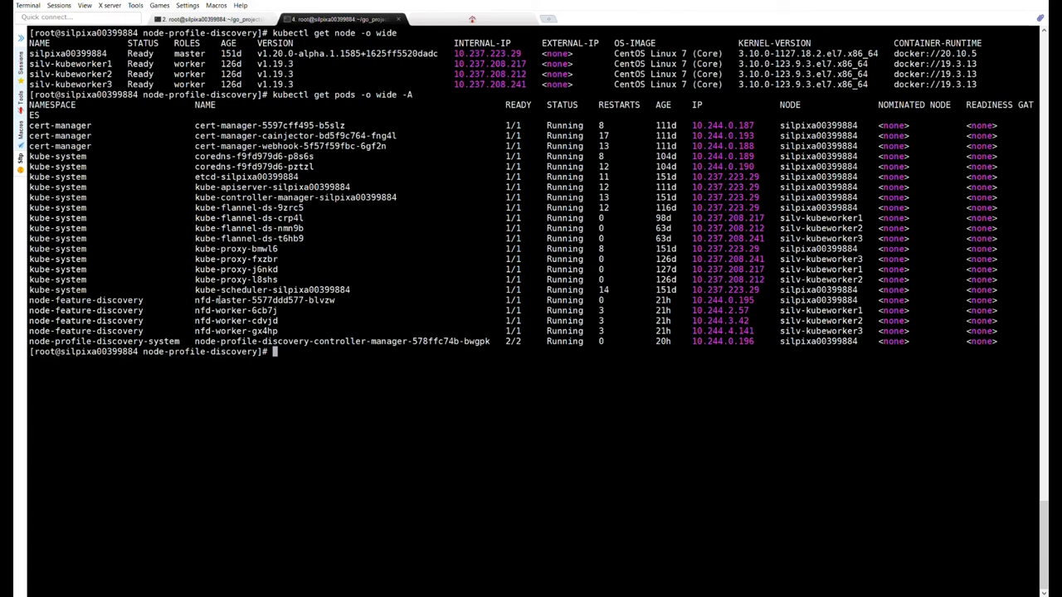
{"action": "double_click", "coordinate": [235, 309]}
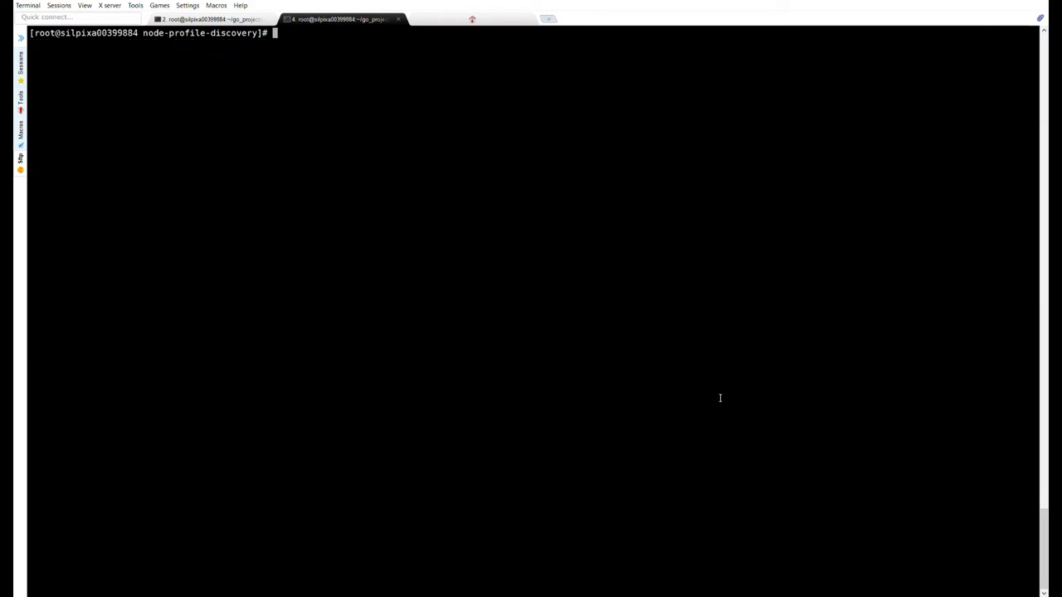
- Print the three worker nodes' labels and highlight hostname, topology.manager.policy and isolcpus.allocatable
{"action": "key", "text": "Ctrl+r"}
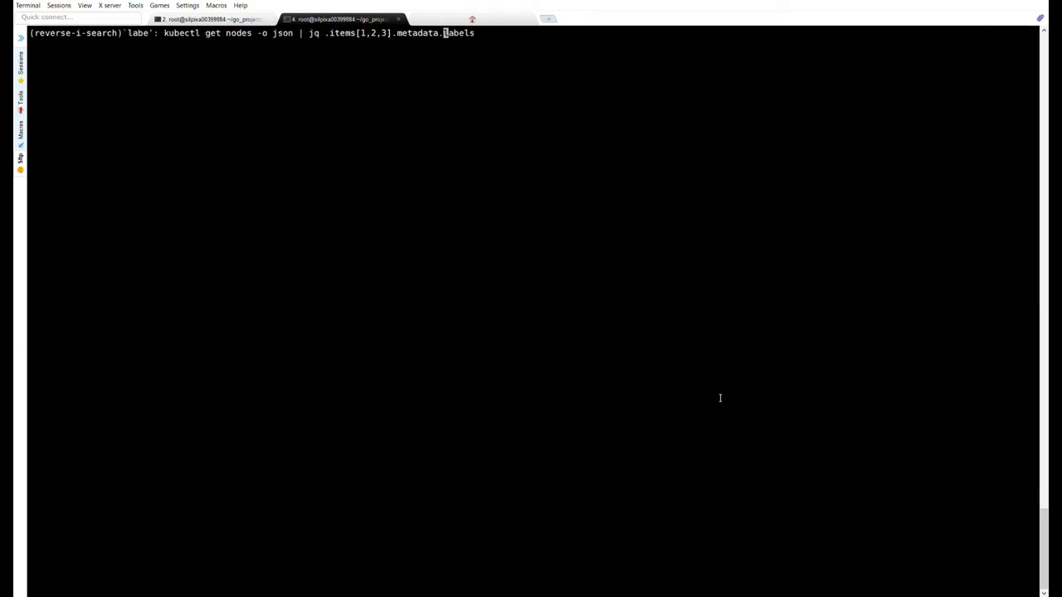
{"action": "key", "text": "Return"}
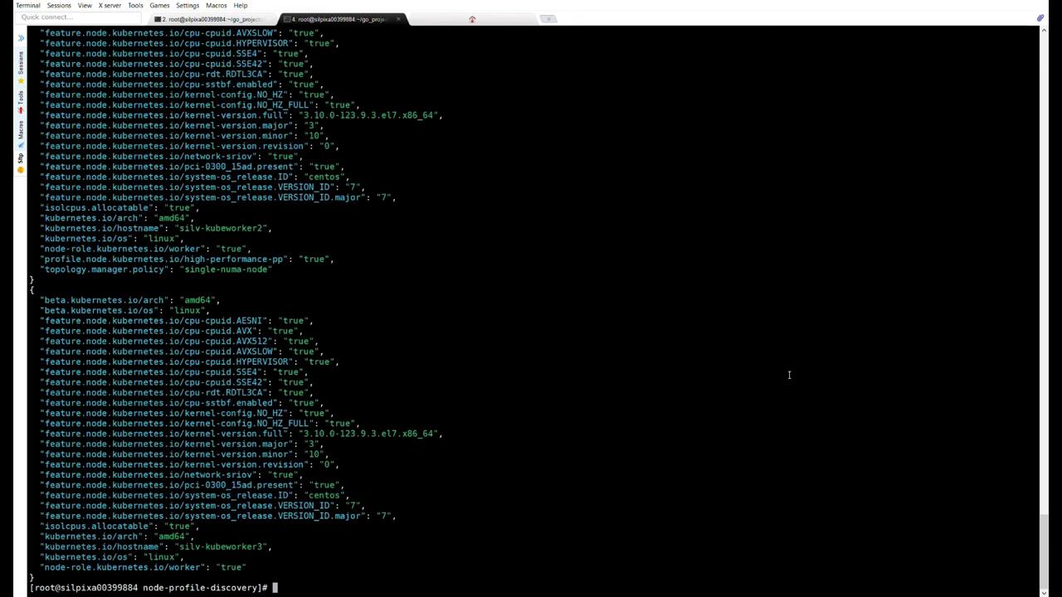
{"action": "scroll", "scroll_direction": "up", "scroll_amount": 3}
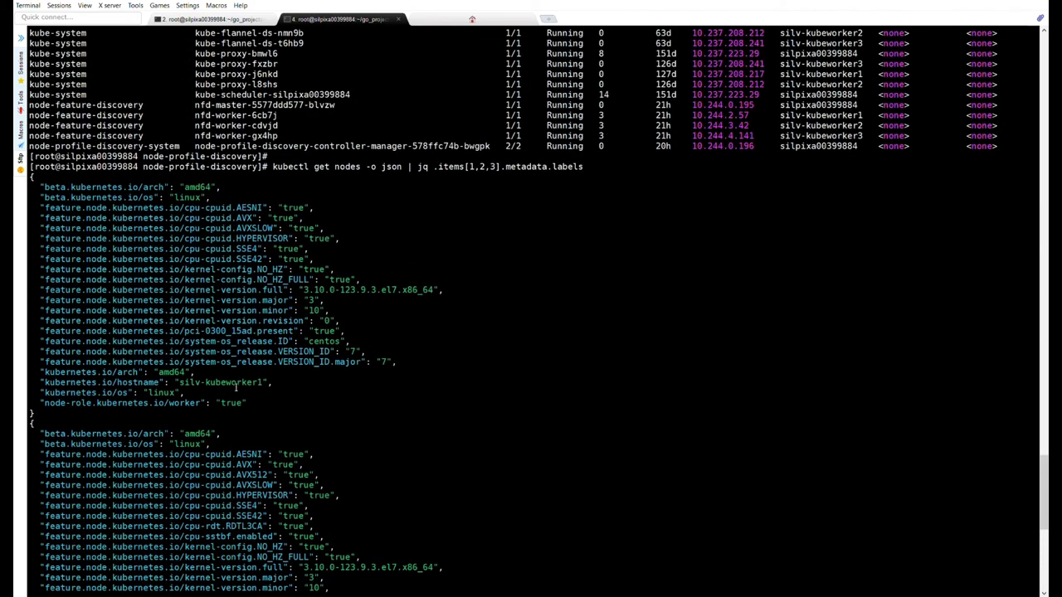
{"action": "double_click", "coordinate": [220, 382]}
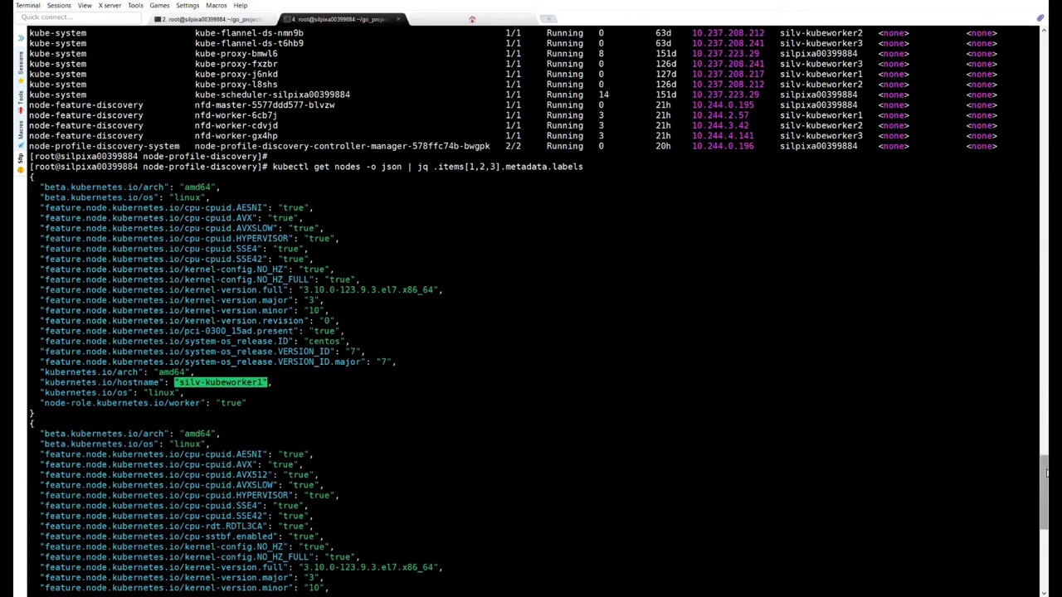
{"action": "scroll", "scroll_direction": "down", "scroll_amount": 3}
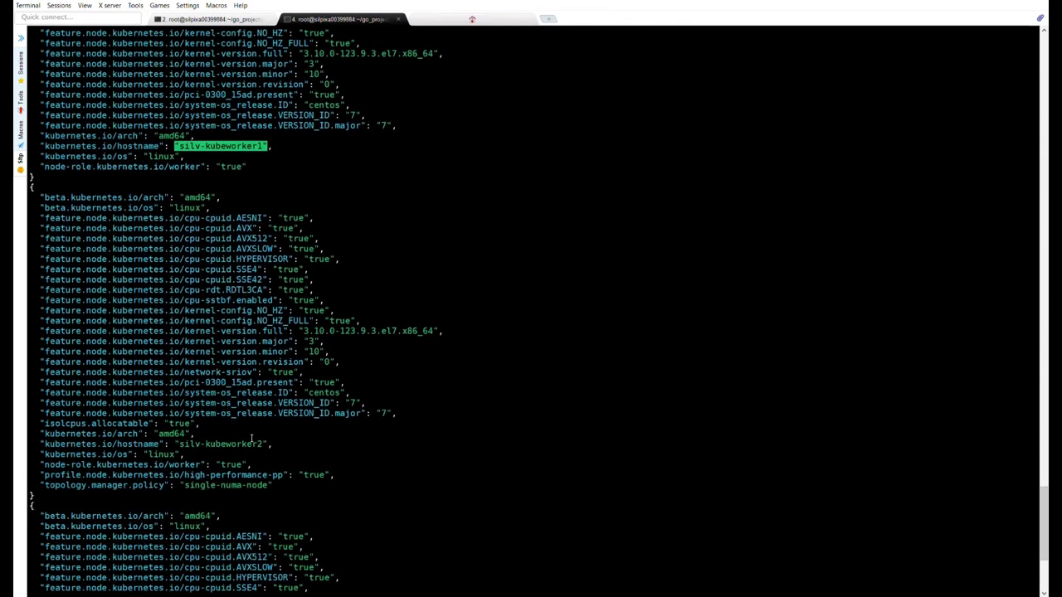
{"action": "double_click", "coordinate": [219, 444]}
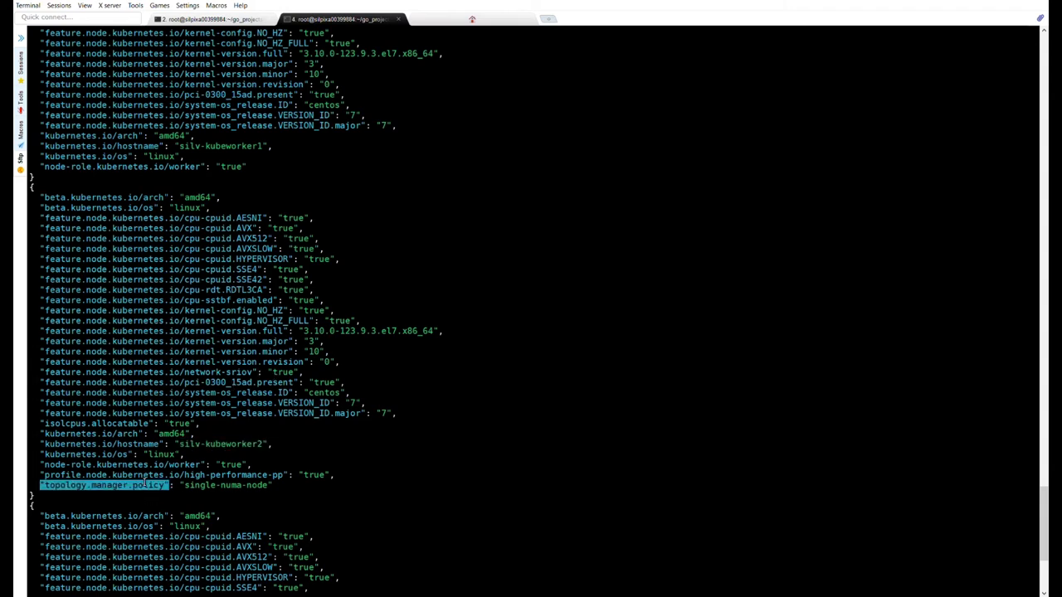
{"action": "double_click", "coordinate": [96, 423]}
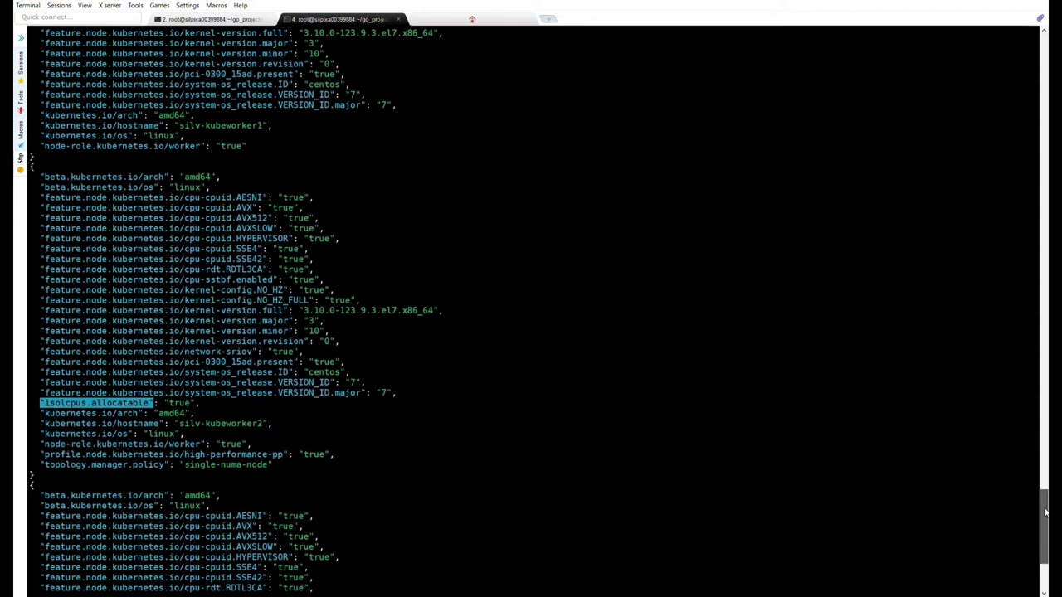
{"action": "scroll", "scroll_direction": "down", "scroll_amount": 3}
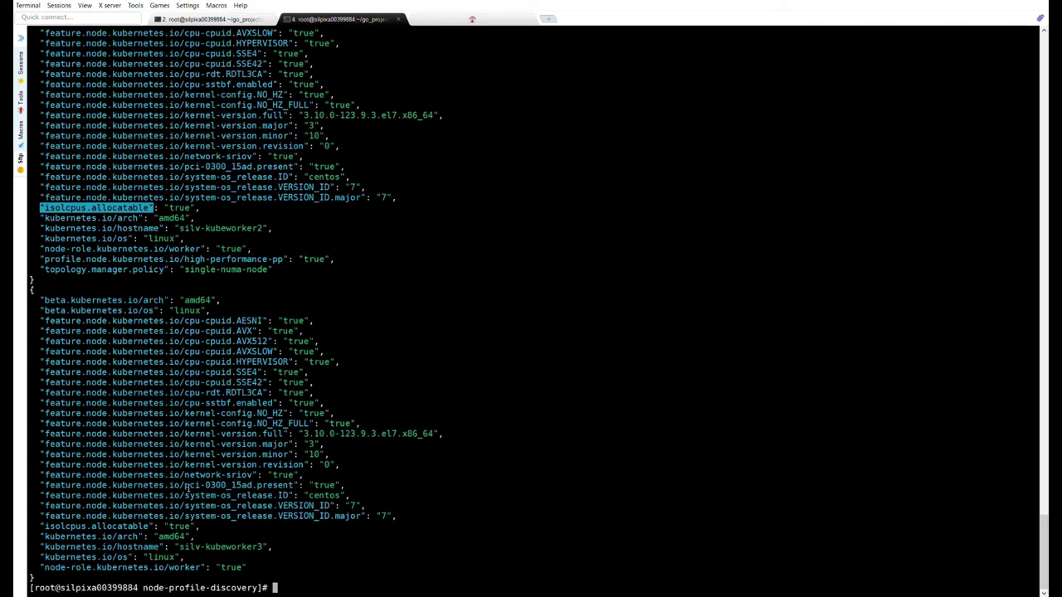
{"action": "mouse_move", "coordinate": [757, 486]}
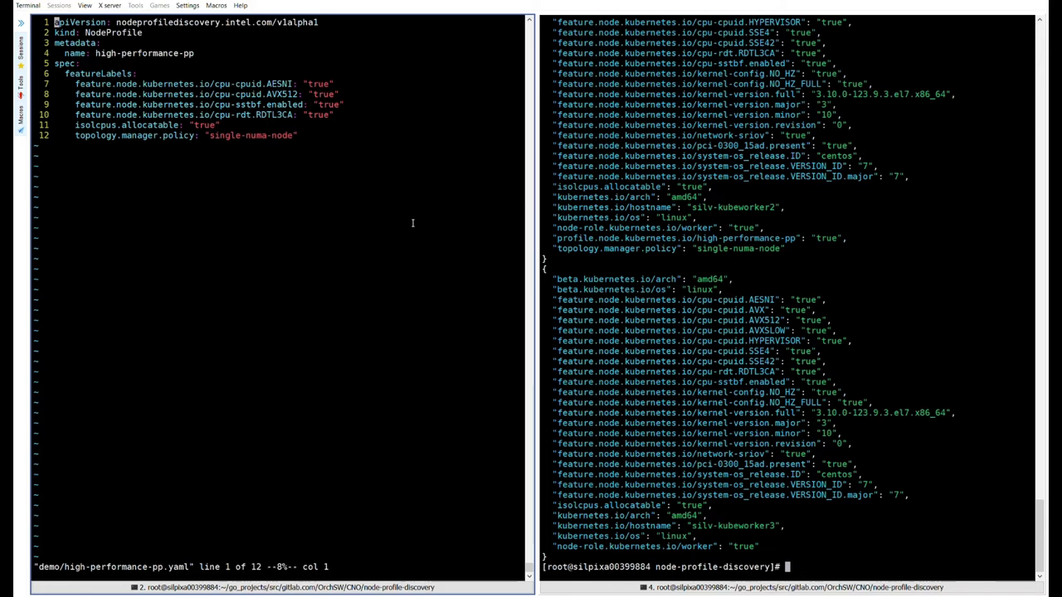
{"action": "mouse_move", "coordinate": [999, 74]}
{"action": "type", "text": "app"}
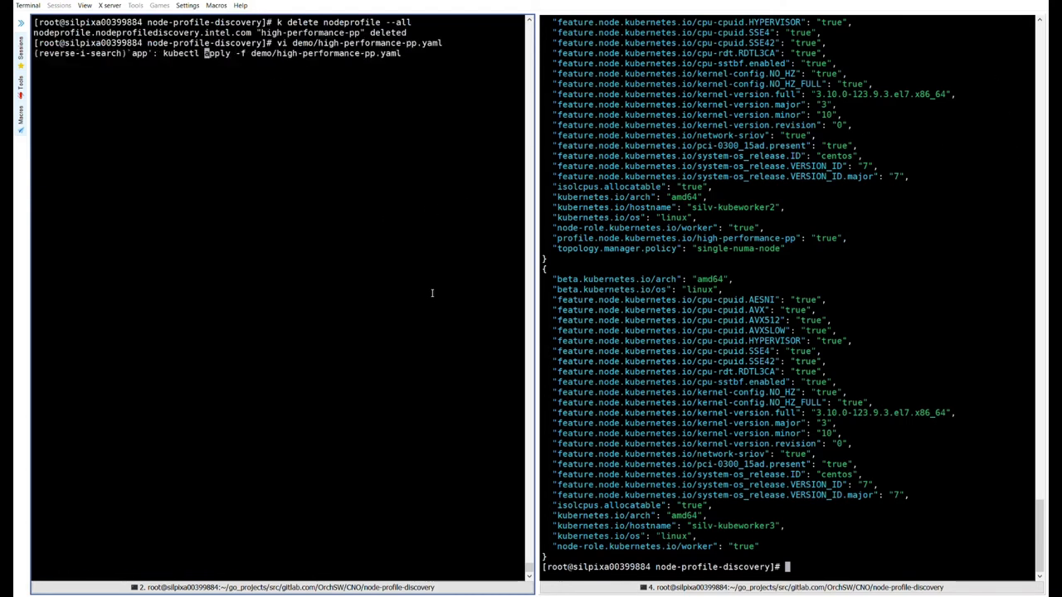
- Re-apply the high-performance-pp profile and reopen demo/high-performance-pp.yaml in vi
{"action": "key", "text": "Return"}
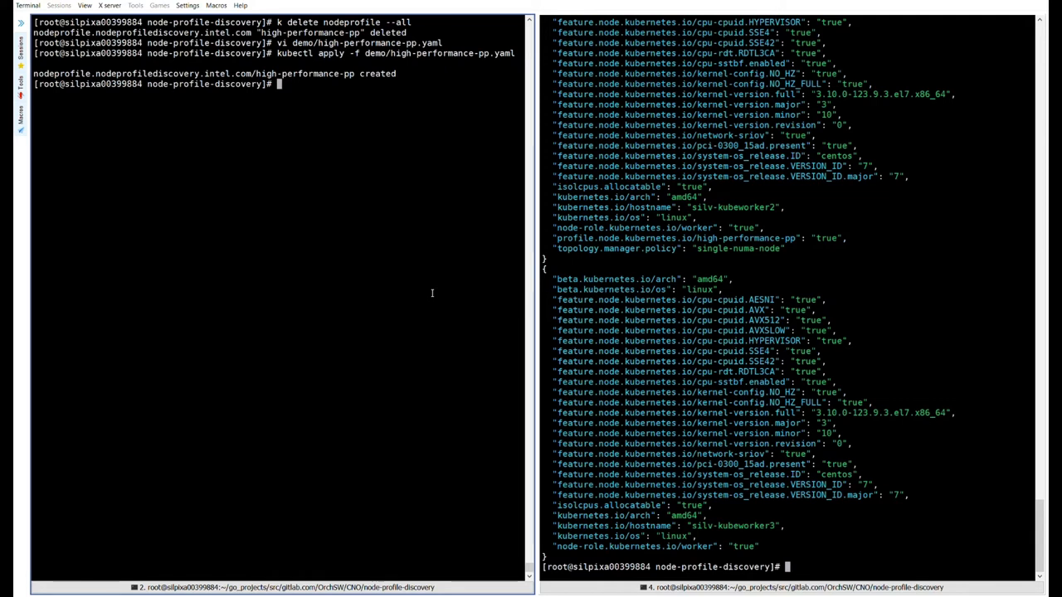
{"action": "key", "text": "Return"}
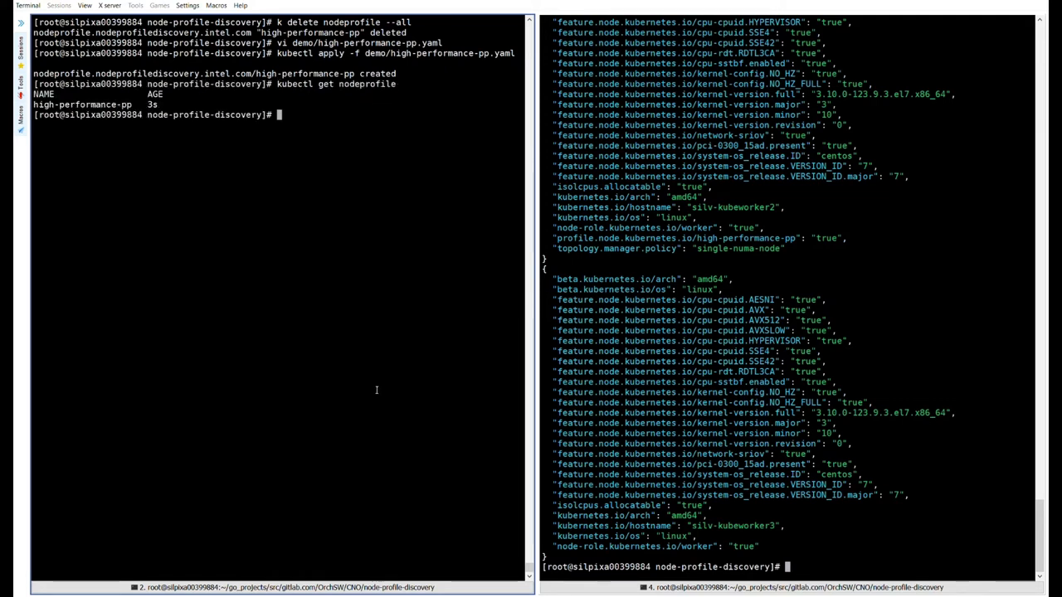
{"action": "key", "text": "ctrl+r"}
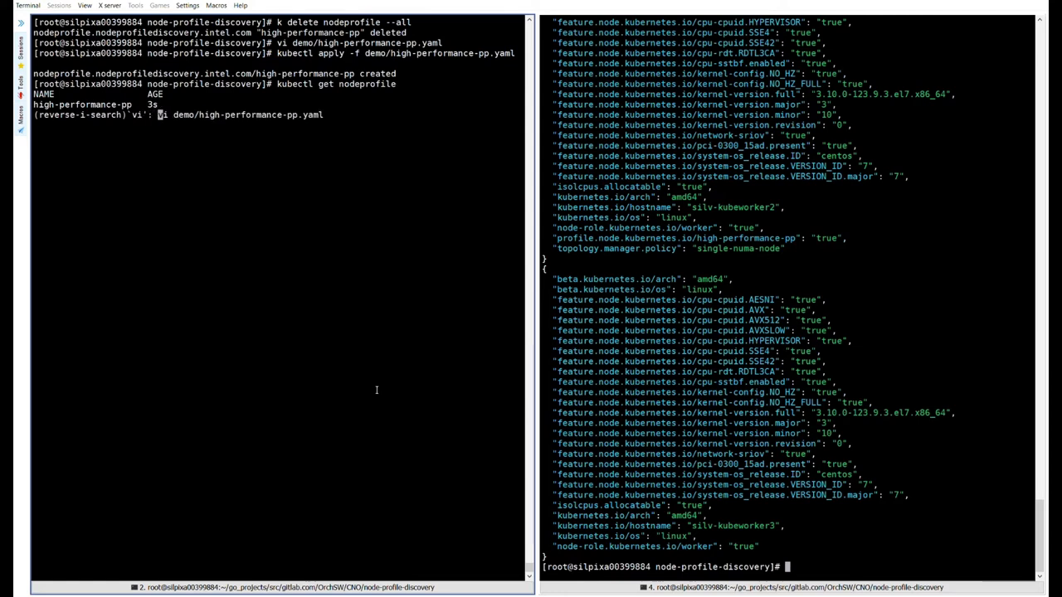
{"action": "key", "text": "Return"}
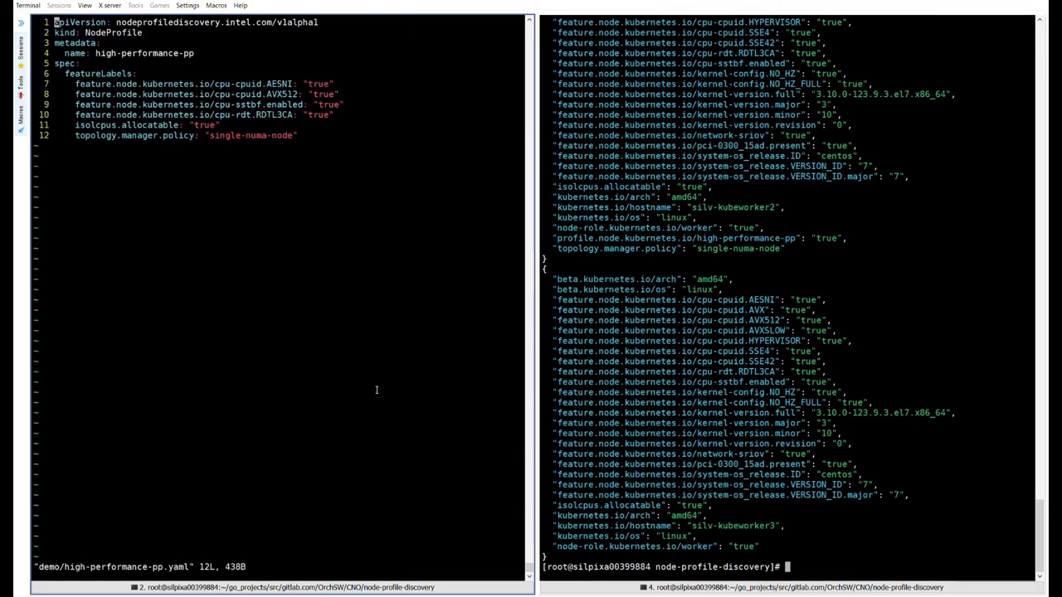
{"action": "mouse_move", "coordinate": [399, 312]}
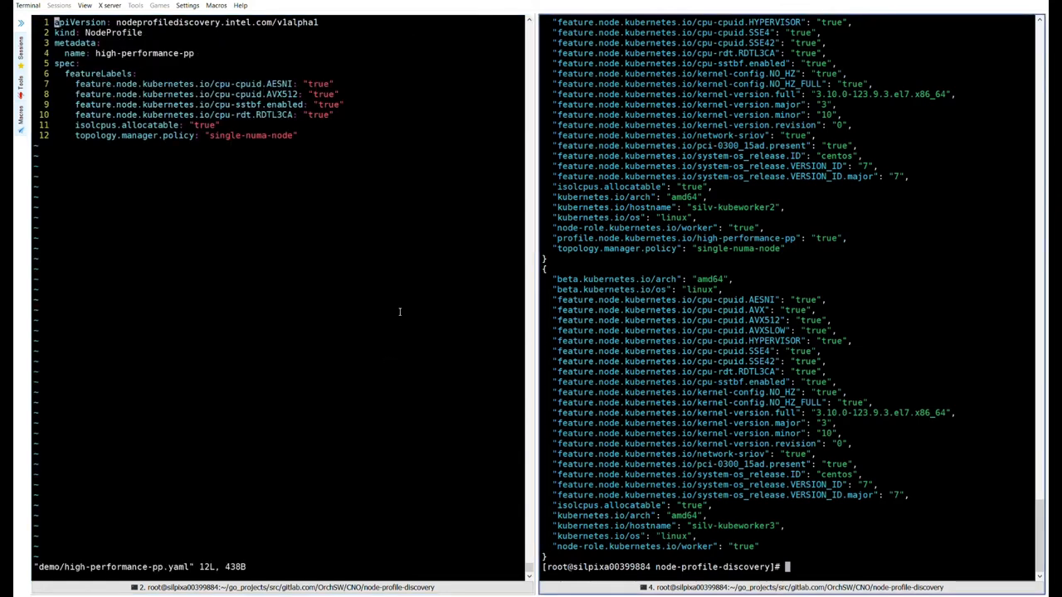
{"action": "mouse_move", "coordinate": [747, 338]}
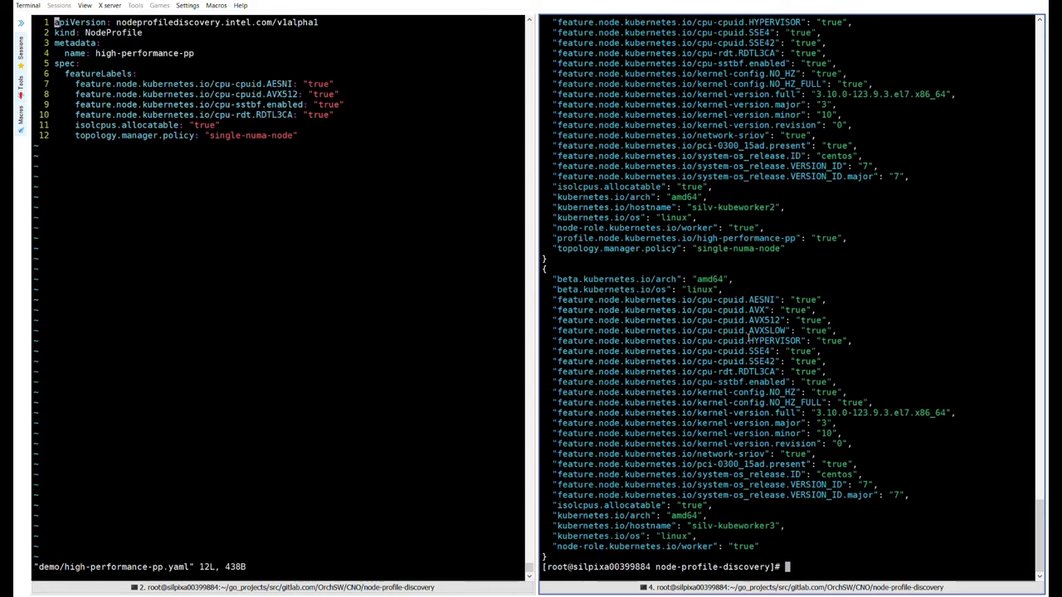
{"action": "type", "text": "kubectl get nodes -o json | jq .items[1,2,3].metadata.labels"}
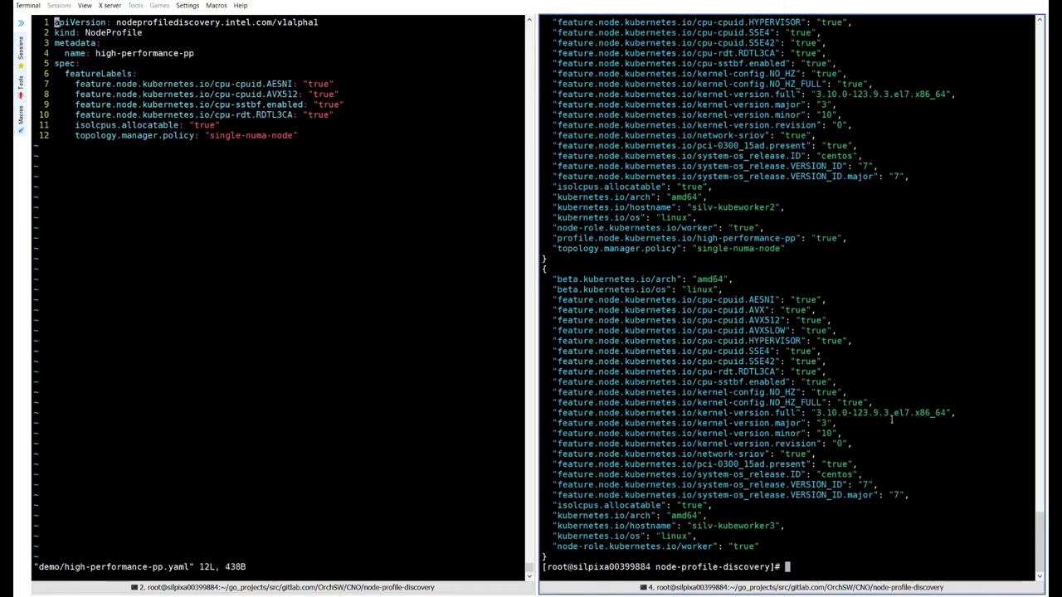
{"action": "mouse_move", "coordinate": [1043, 524]}
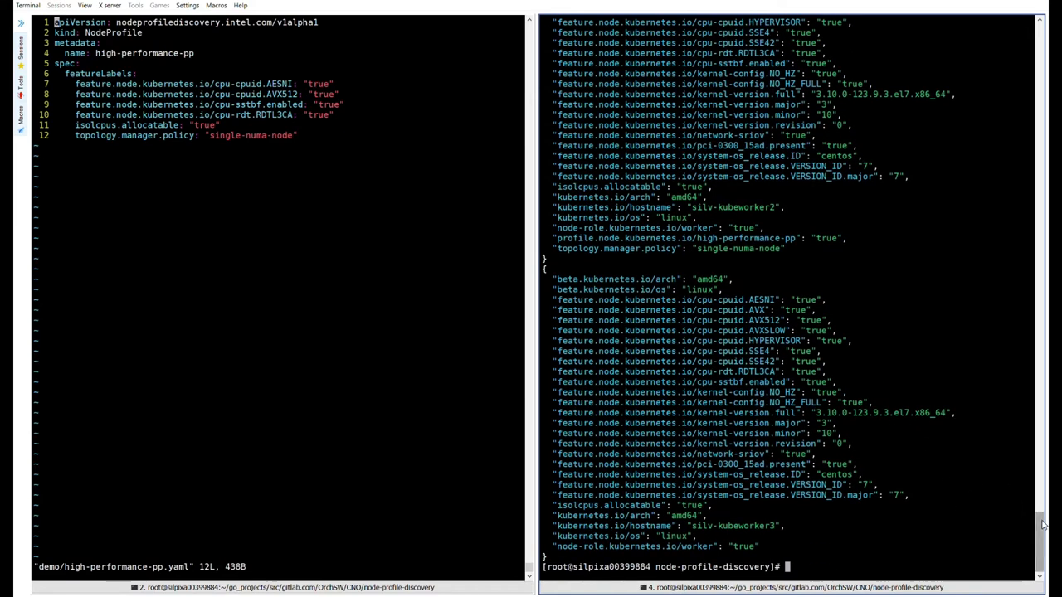
{"action": "scroll", "scroll_direction": "up", "scroll_amount": 3}
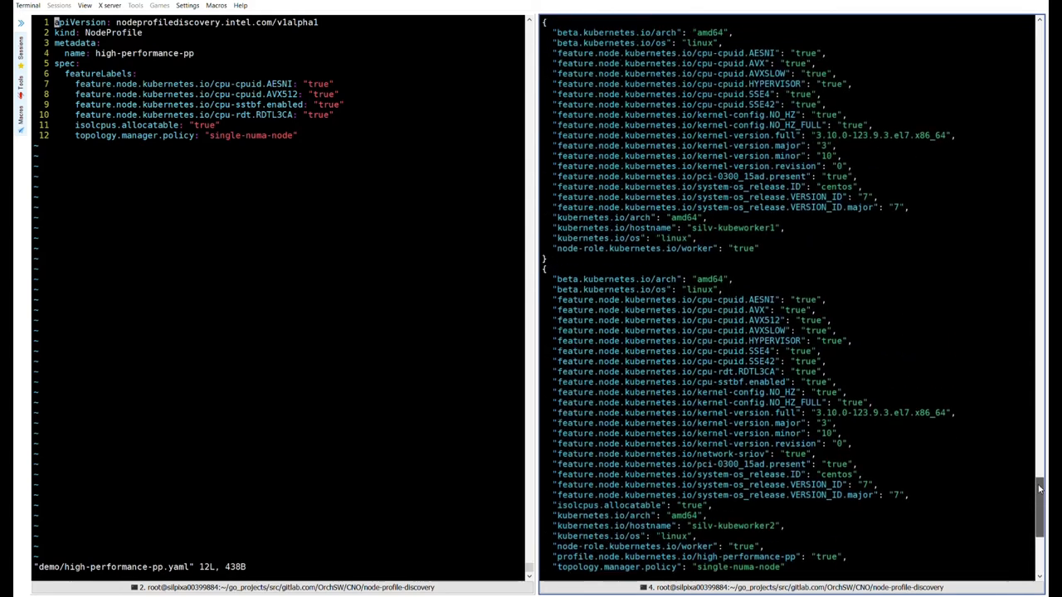
{"action": "scroll", "scroll_direction": "up", "scroll_amount": 3}
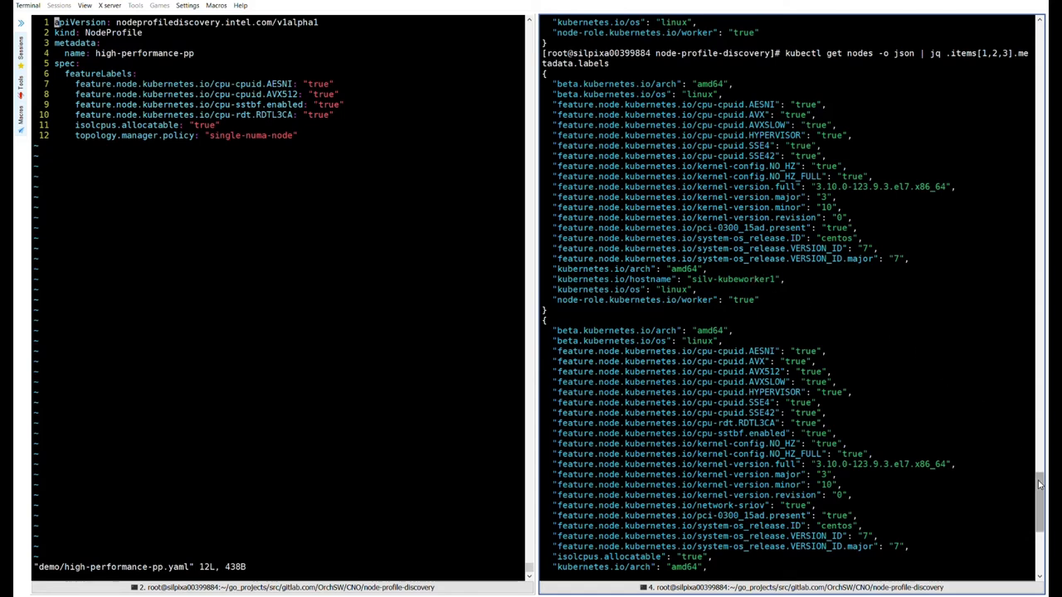
{"action": "scroll", "scroll_direction": "down", "scroll_amount": 3}
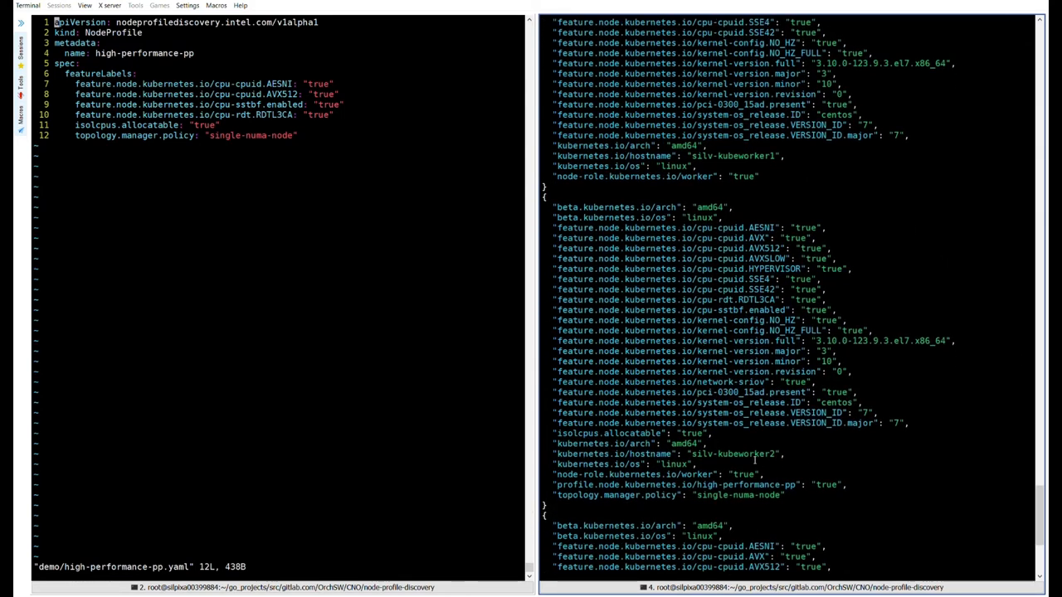
{"action": "double_click", "coordinate": [732, 454]}
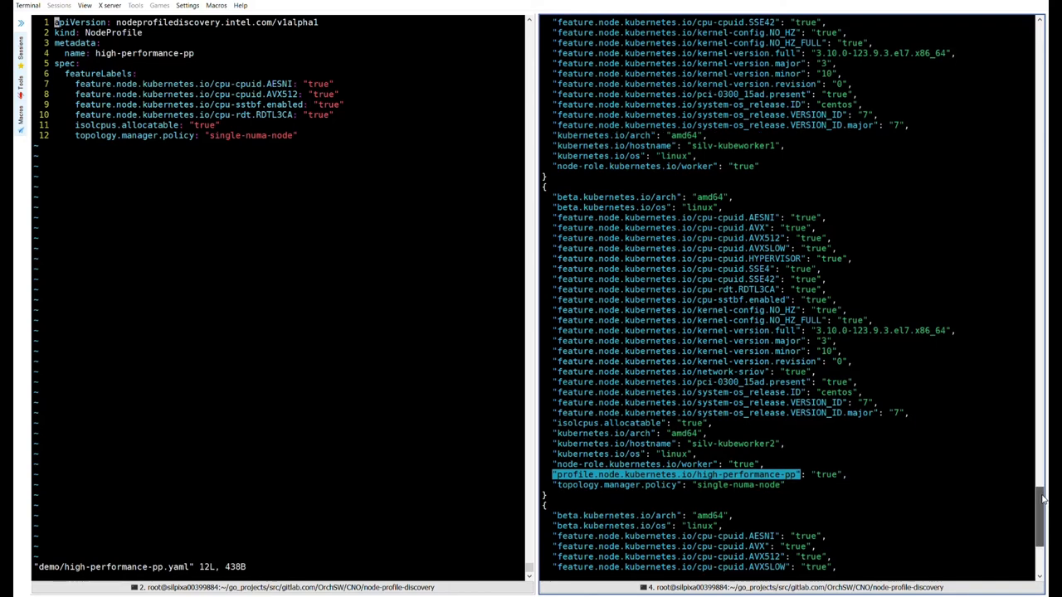
{"action": "scroll", "scroll_direction": "down", "scroll_amount": 3}
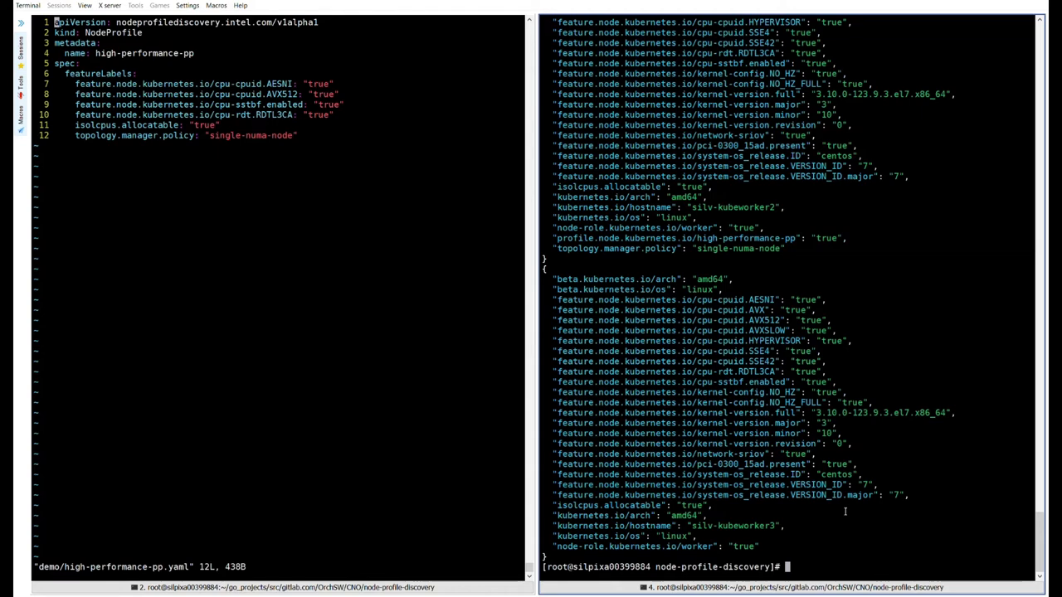
{"action": "double_click", "coordinate": [676, 238]}
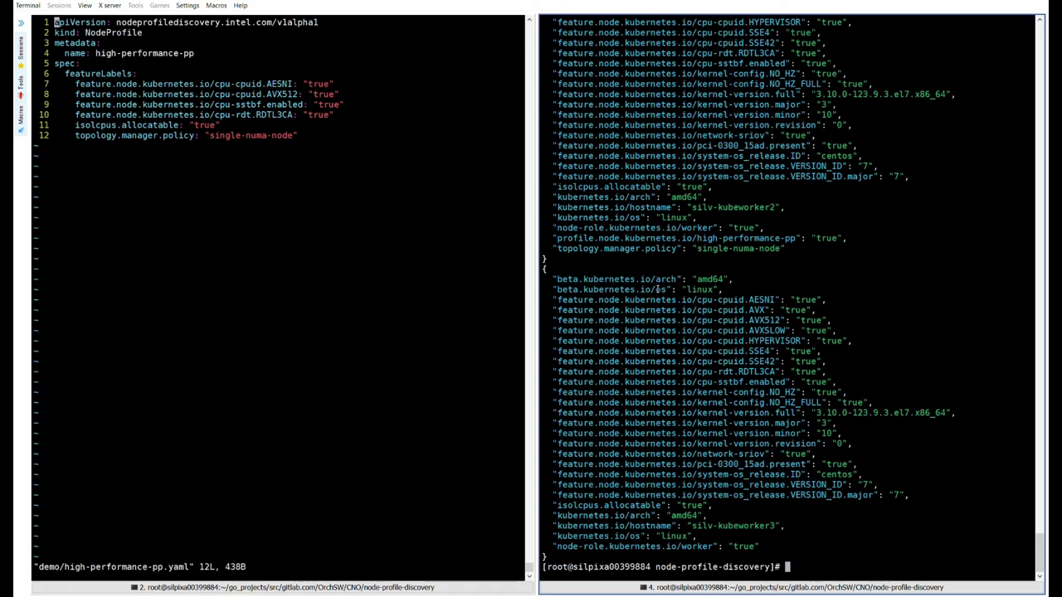
- Remove the topology.manager.policy label from silv-kubeworker2 with kubectl label
{"action": "type", "text": "kubectl label node silv-kubeworker2 topology.manager.policy=single-numa-node"}
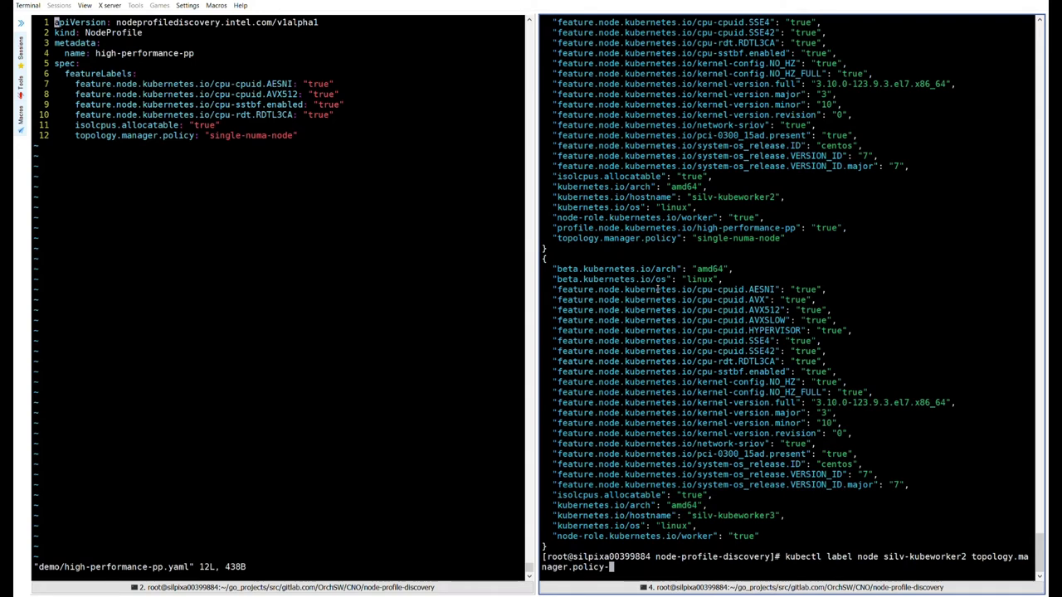
{"action": "key", "text": "Return"}
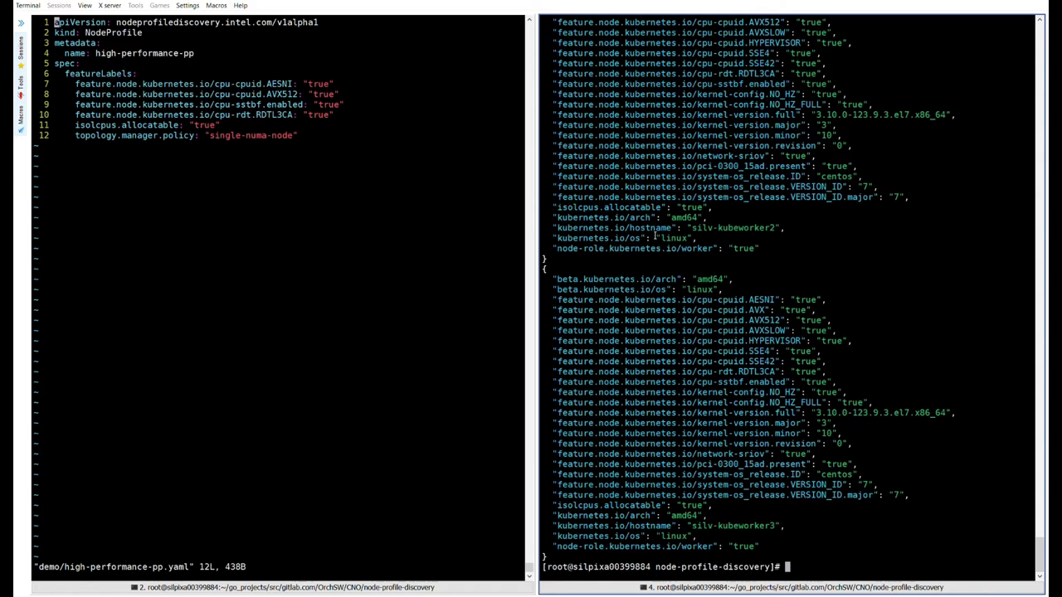
{"action": "mouse_move", "coordinate": [830, 536]}
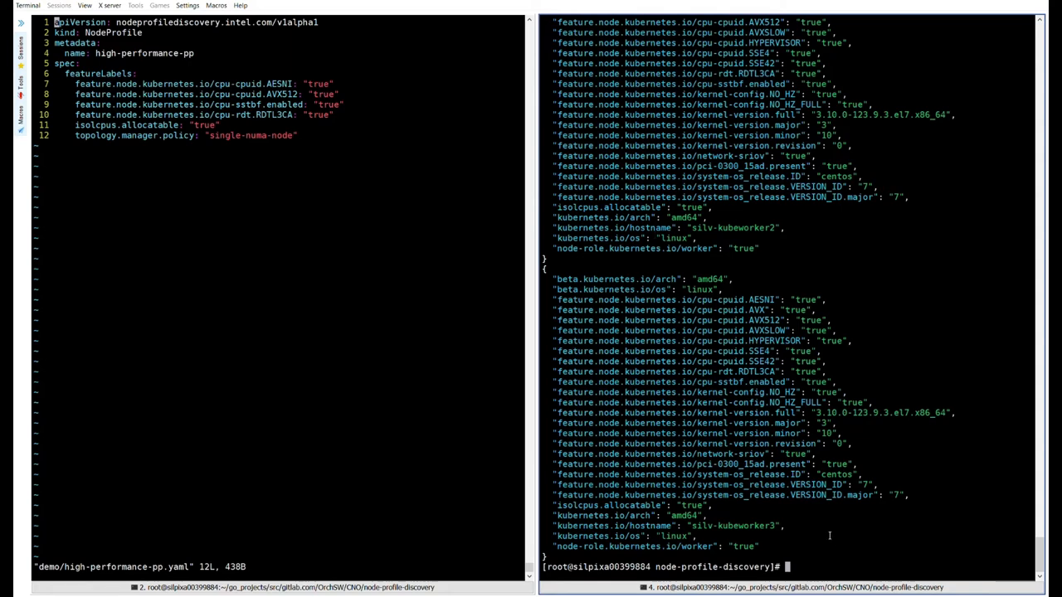
{"action": "mouse_move", "coordinate": [800, 507]}
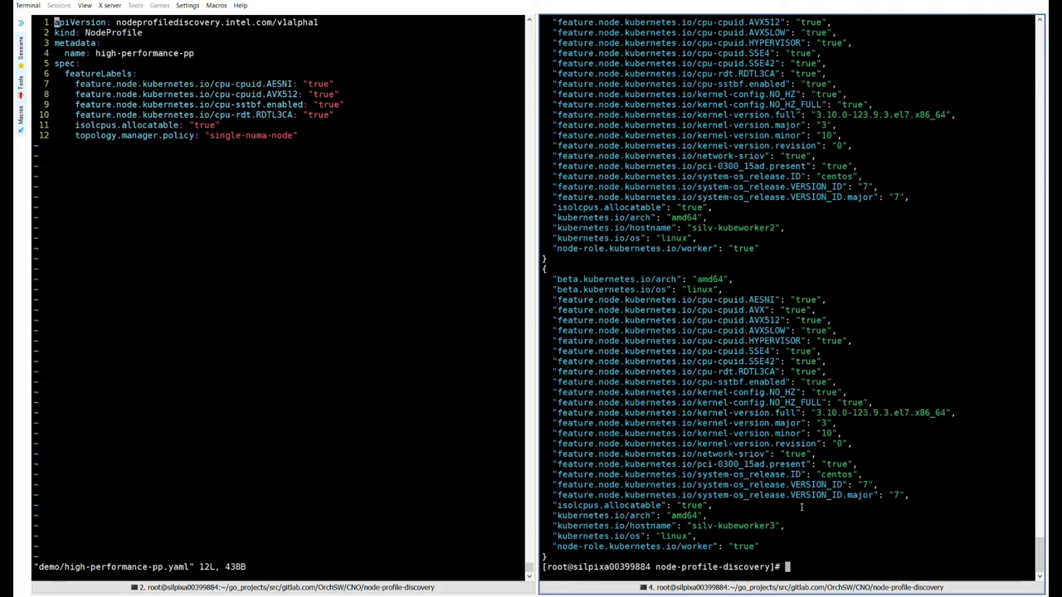
{"action": "mouse_move", "coordinate": [414, 374]}
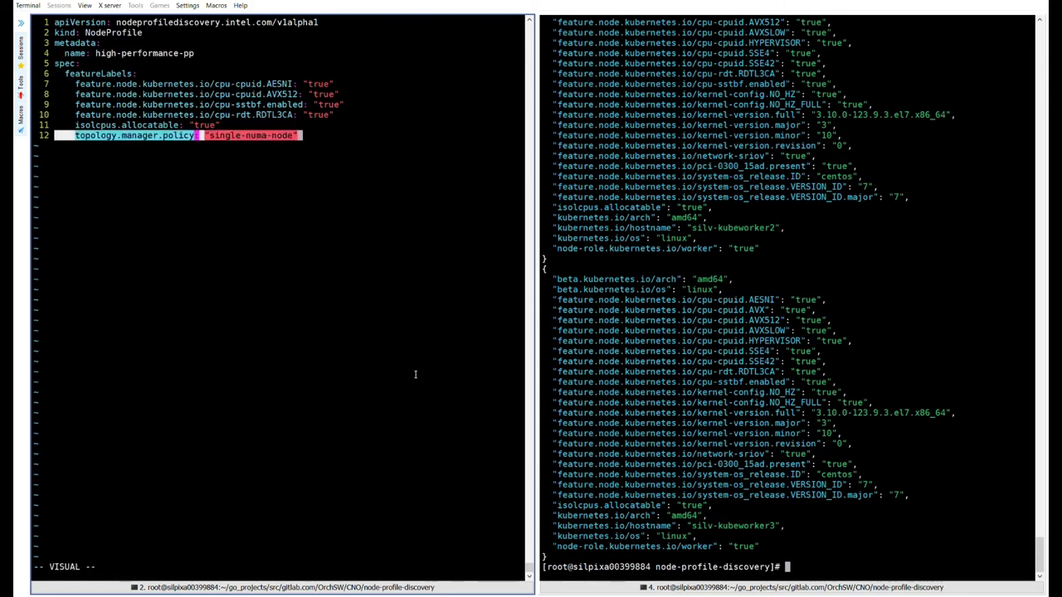
- Delete the topology.manager.policy line from the manifest and reapply demo/high-performance-pp.yaml
{"action": "key", "text": "d"}
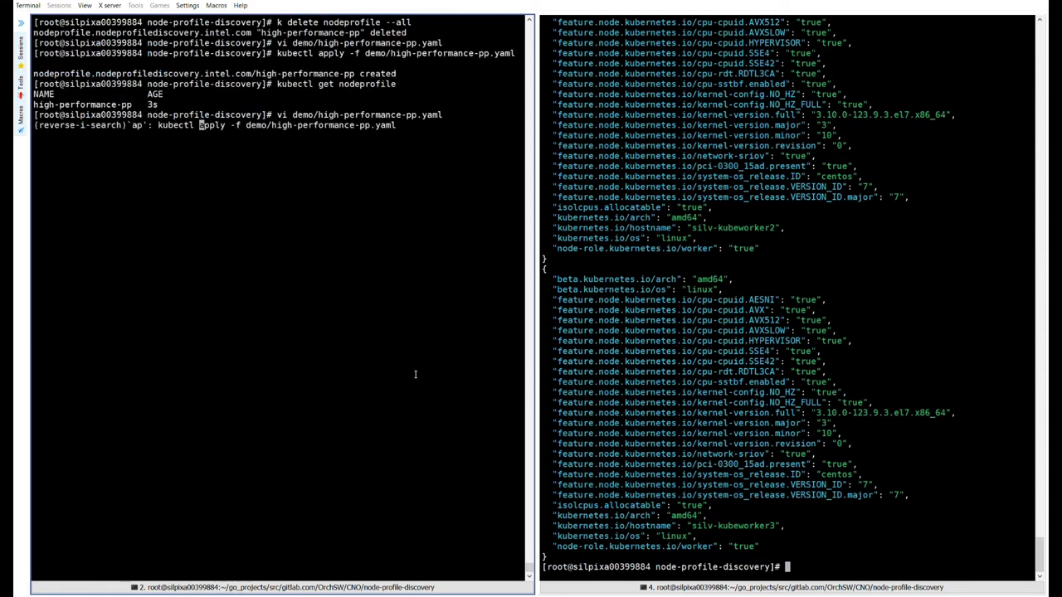
{"action": "key", "text": "Return"}
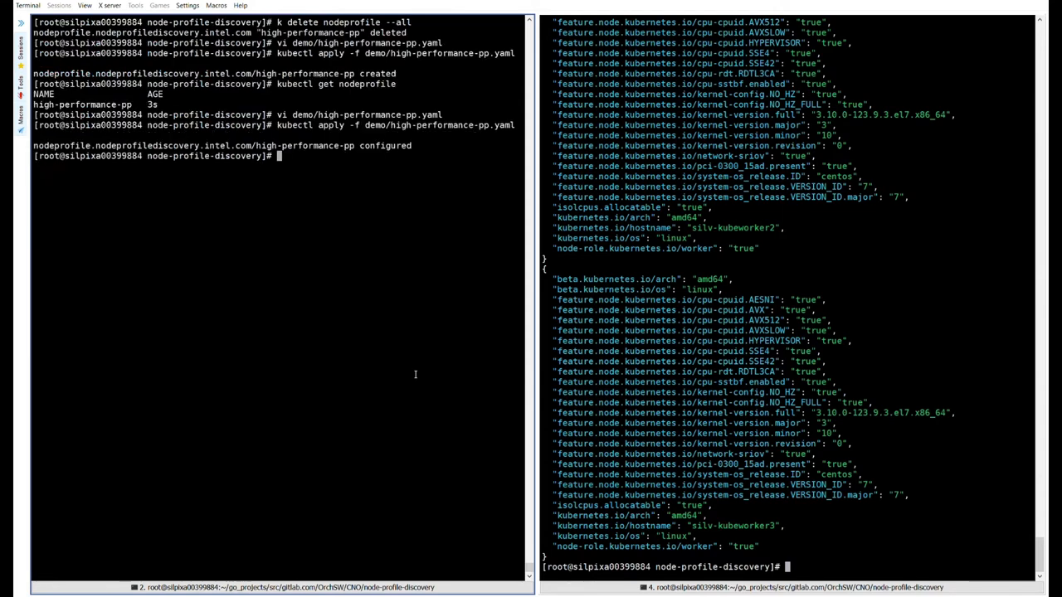
- Reopen demo/high-performance-pp.yaml in vi to edit the manifest
{"action": "type", "text": "vi demo/high-performance-pp.yaml"}
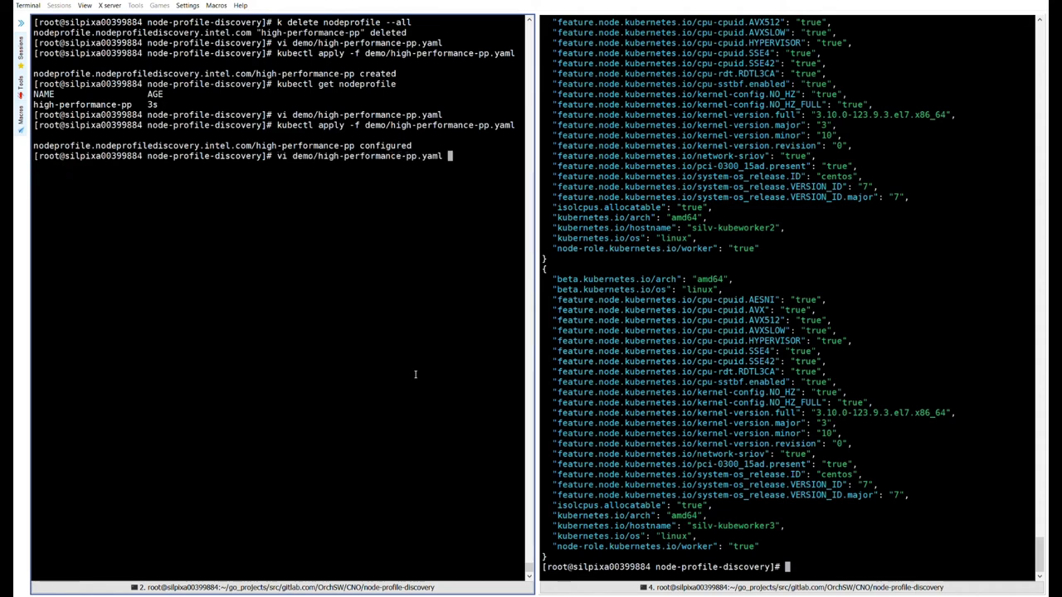
{"action": "key", "text": "Return"}
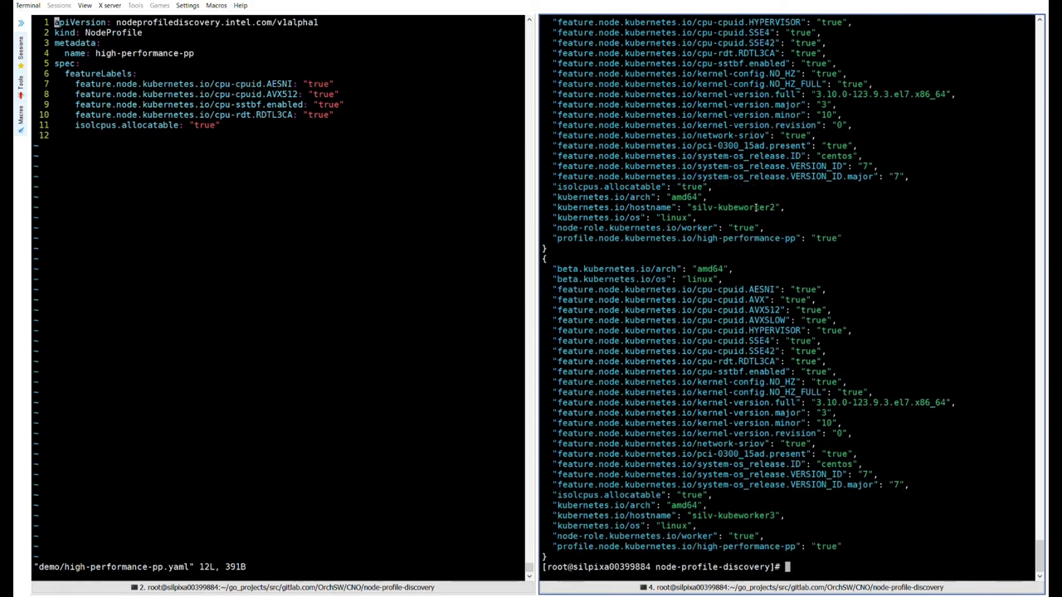
{"action": "double_click", "coordinate": [733, 206]}
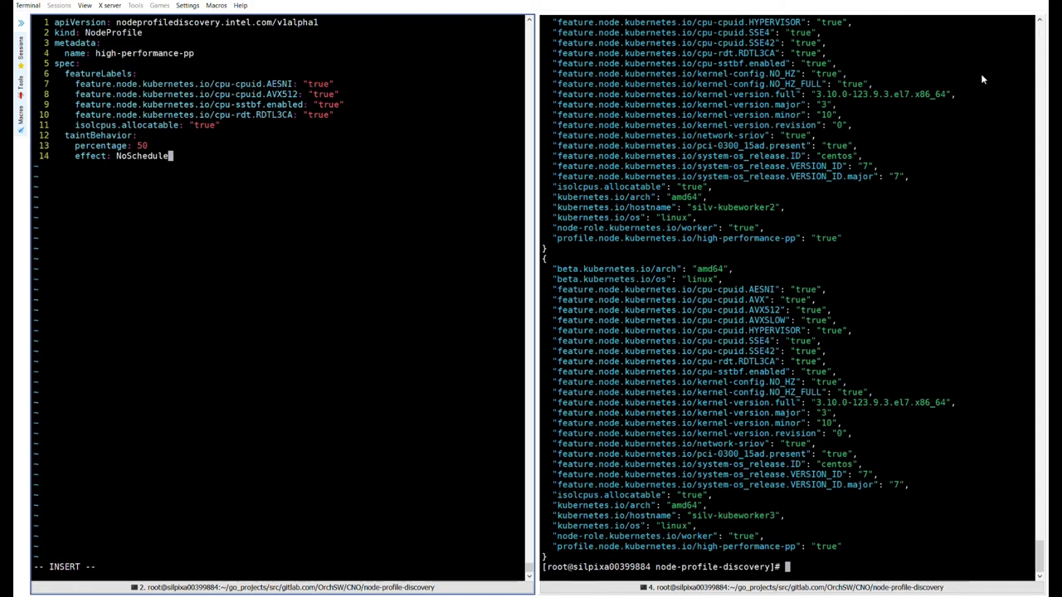
- Finish the taintBehavior block (50 percent, NoSchedule) and apply demo/high-performance-pp.yaml
{"action": "key", "text": "Escape"}
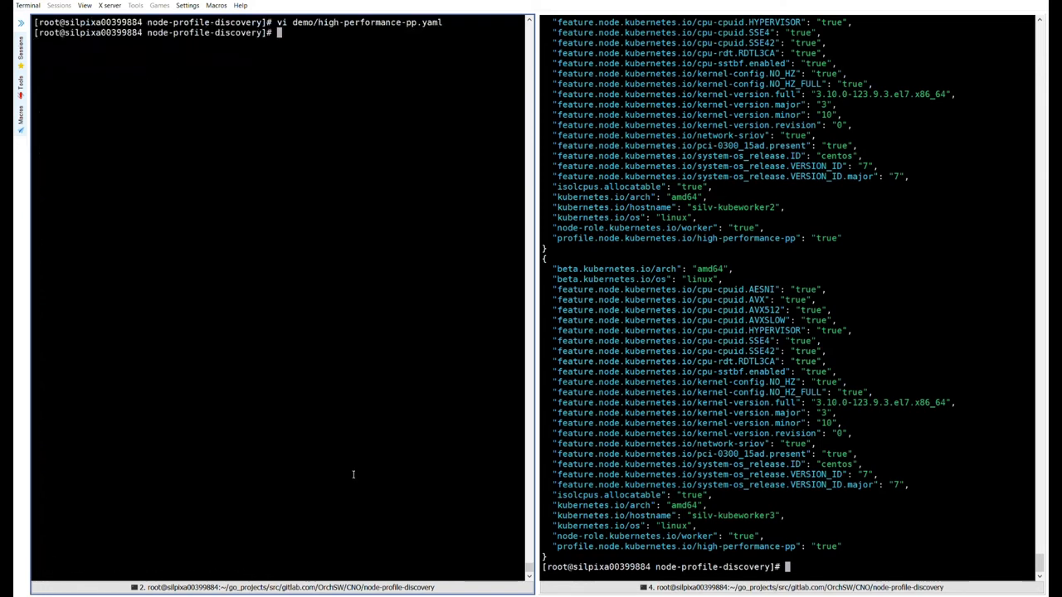
{"action": "type", "text": "kubectl apply -f demo/high-performance-pp.yaml"}
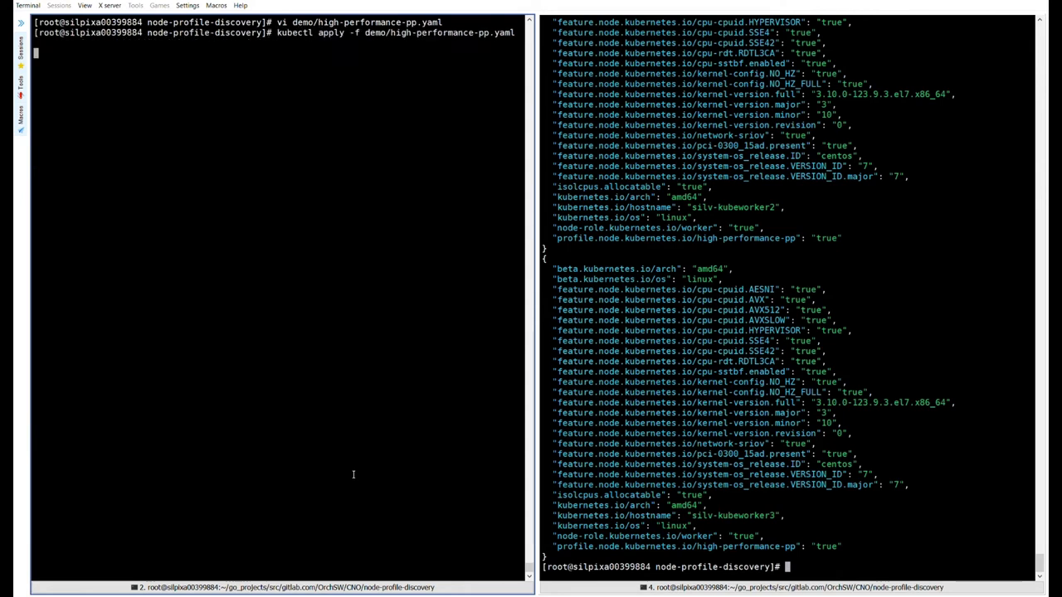
{"action": "key", "text": "Return"}
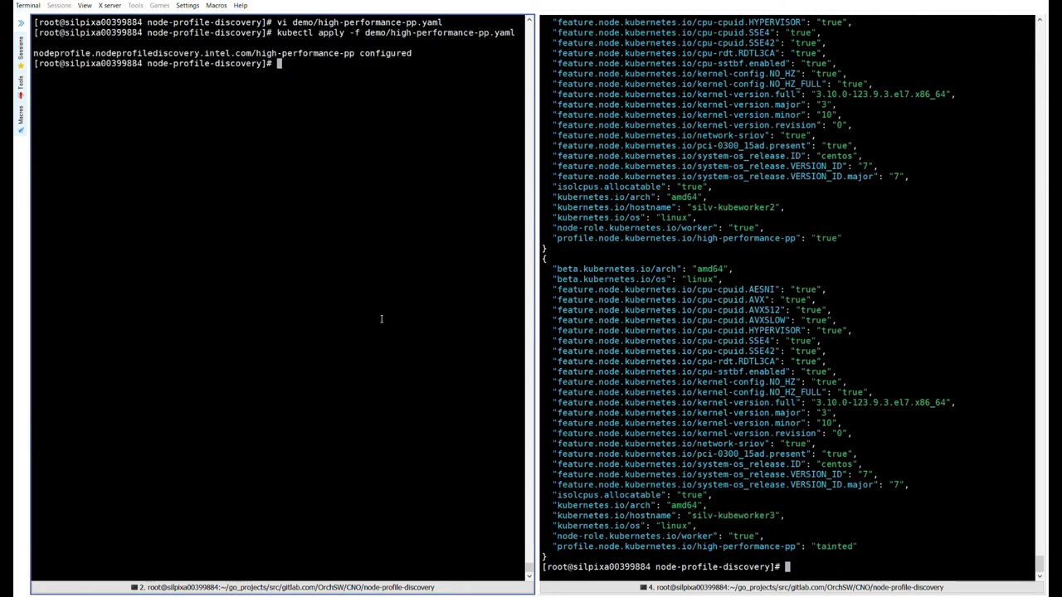
- List worker node taints, showing one NoSchedule high-performance-pp taint, then re-list node labels
{"action": "key", "text": "ctrl+r"}
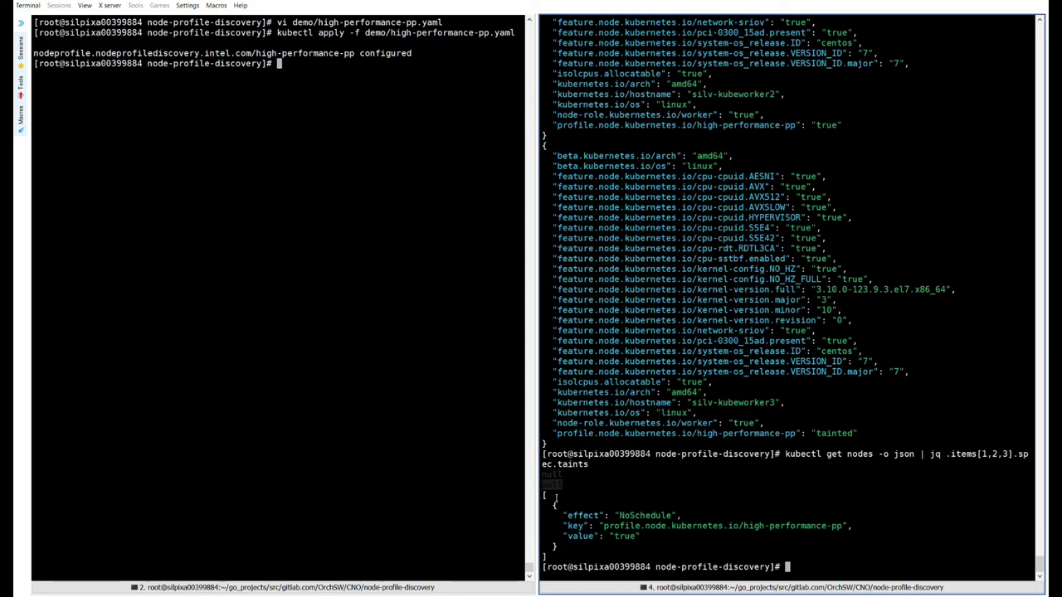
{"action": "mouse_move", "coordinate": [610, 504]}
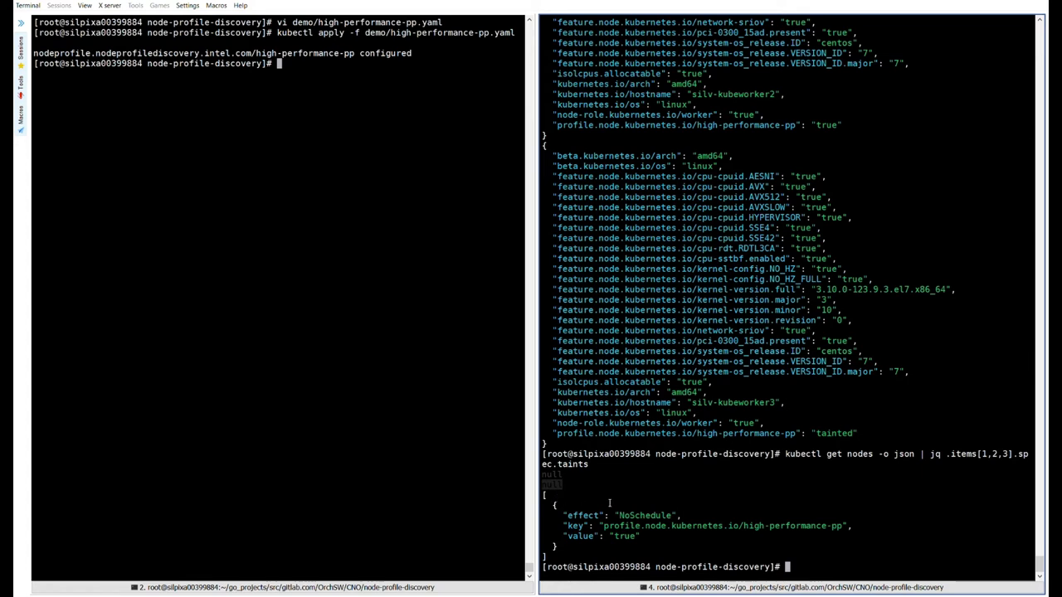
{"action": "mouse_move", "coordinate": [645, 515]}
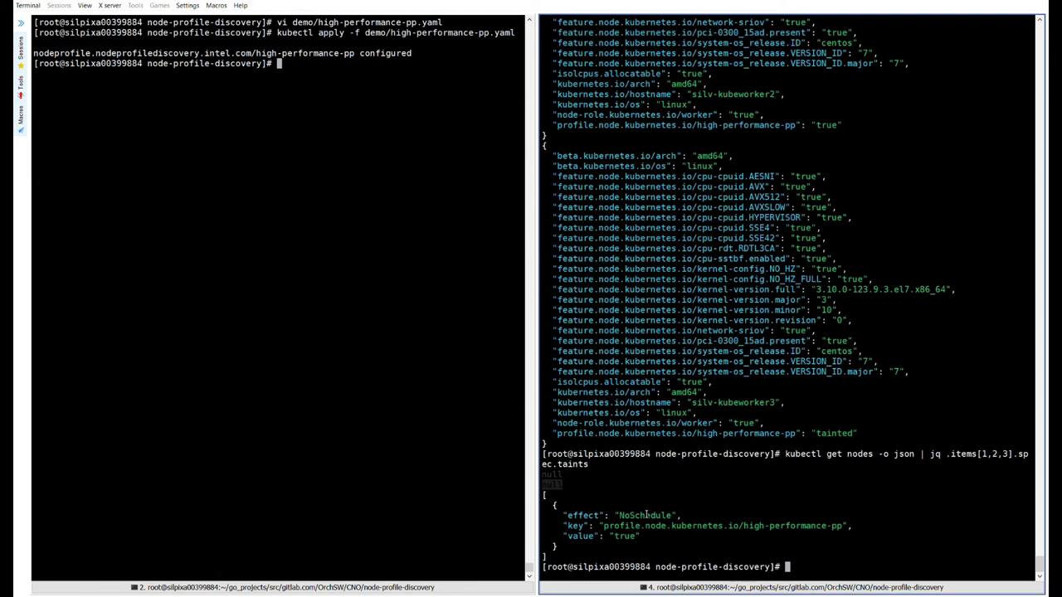
{"action": "key", "text": "ctrl+r"}
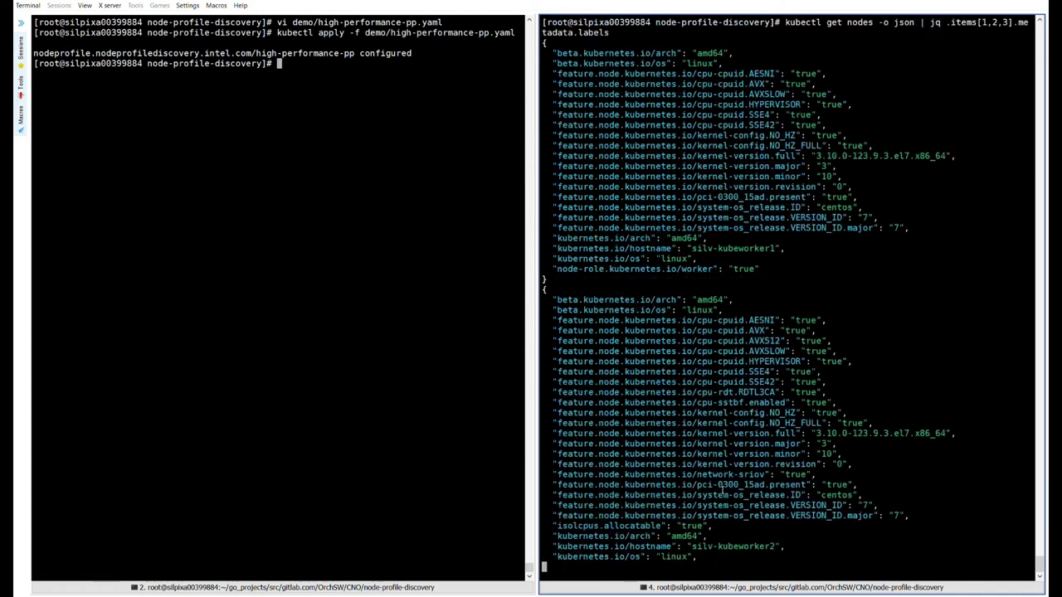
- Scroll the labels output: kubeworker2's profile label is true, kubeworker3's is tainted
{"action": "scroll", "scroll_direction": "down", "scroll_amount": 3}
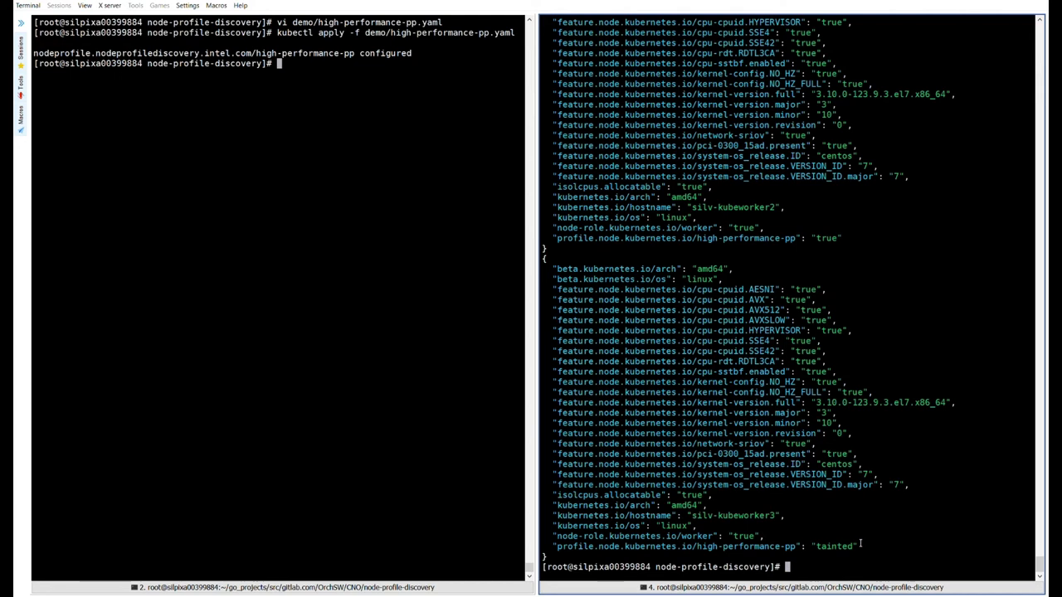
{"action": "mouse_move", "coordinate": [717, 277]}
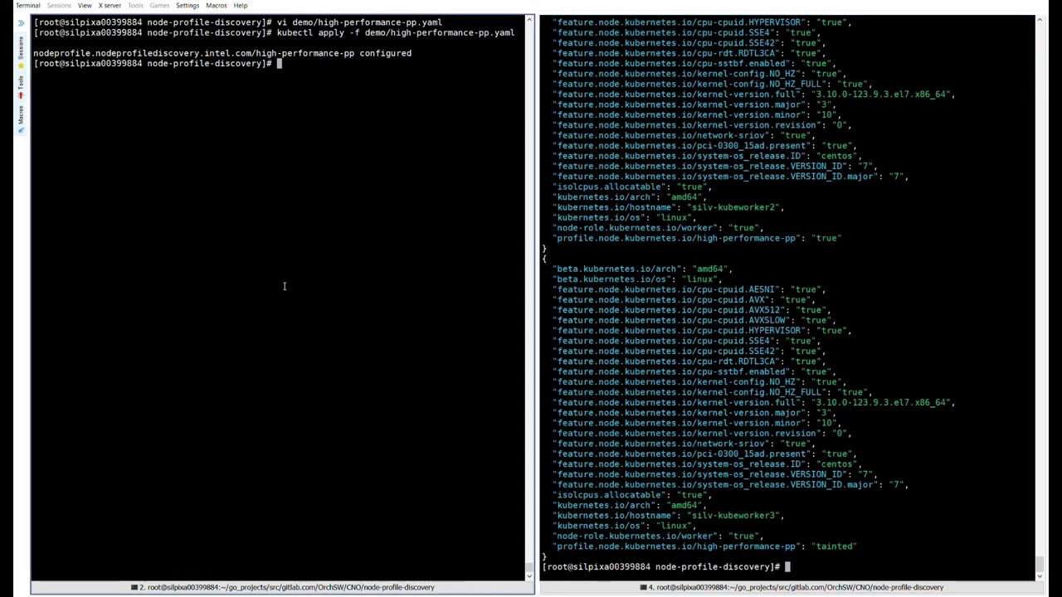
- Describe the high-performance-pp NodeProfile and highlight its 50 percent taint percentage
{"action": "key", "text": "ctrl+r"}
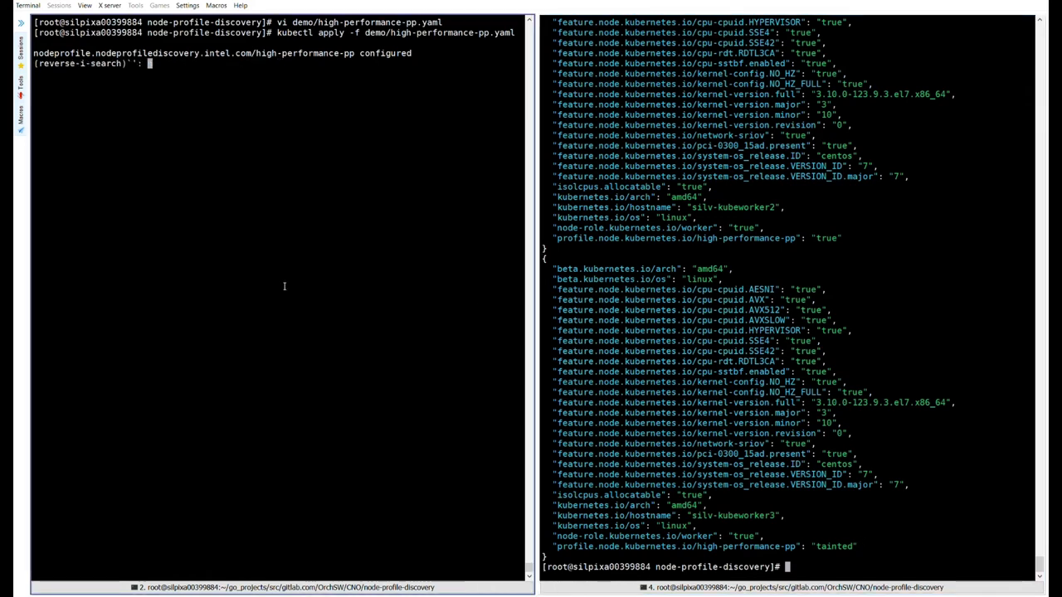
{"action": "type", "text": "descr"}
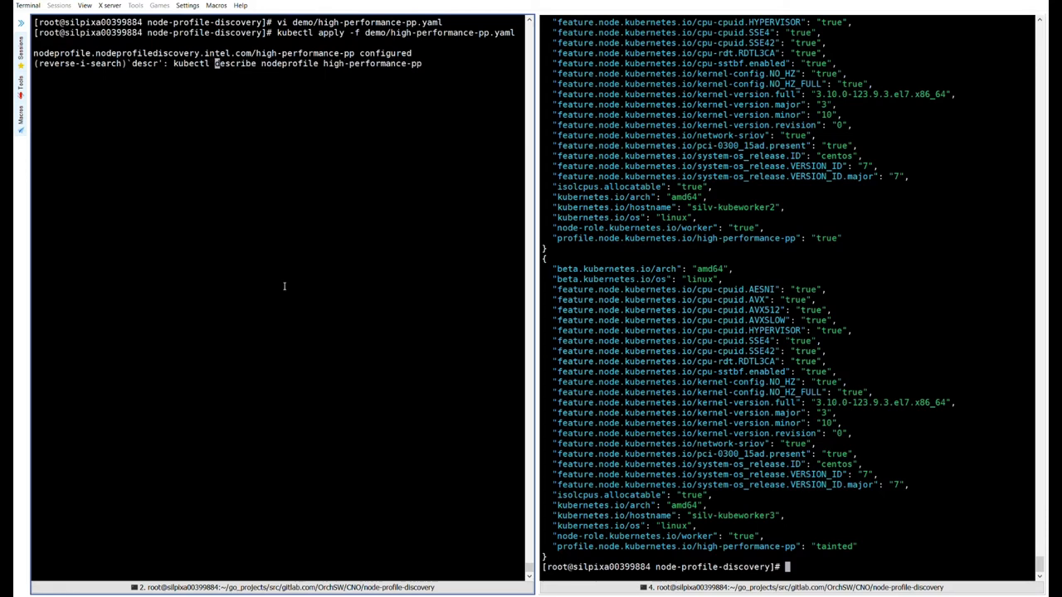
{"action": "key", "text": "Return"}
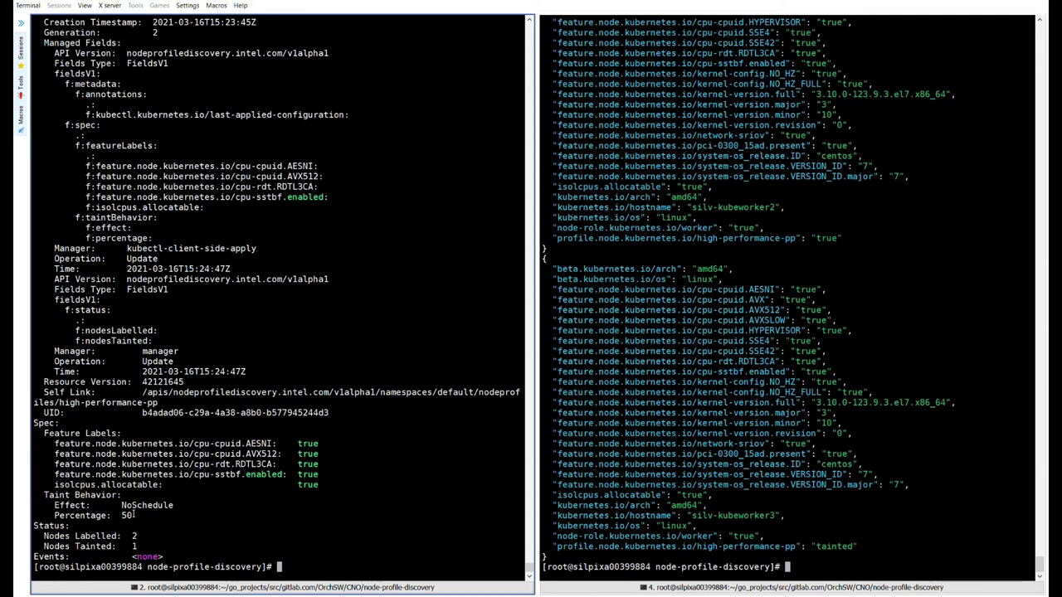
{"action": "double_click", "coordinate": [91, 547]}
{"action": "type", "text": "r"}
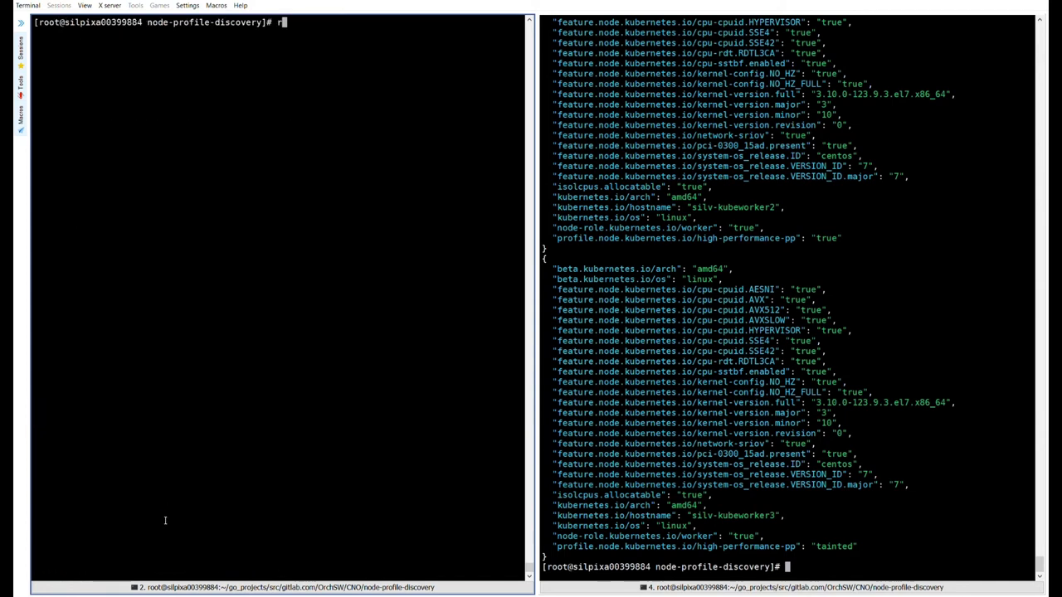
- Raise the taint percentage in demo/high-performance-pp.yaml to 100 and reapply the profile
{"action": "key", "text": "Return"}
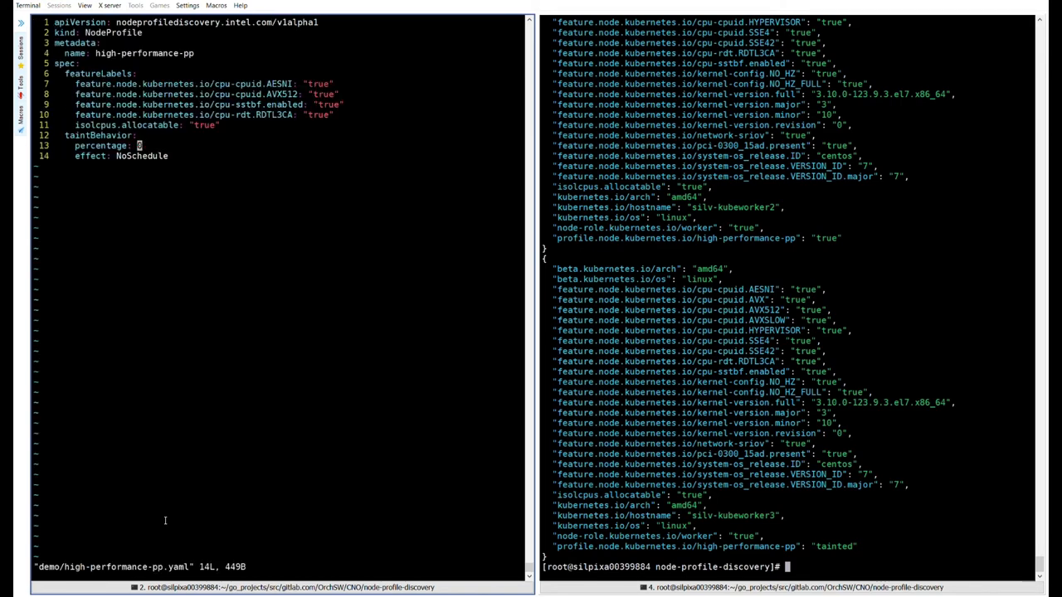
{"action": "type", "text": "100"}
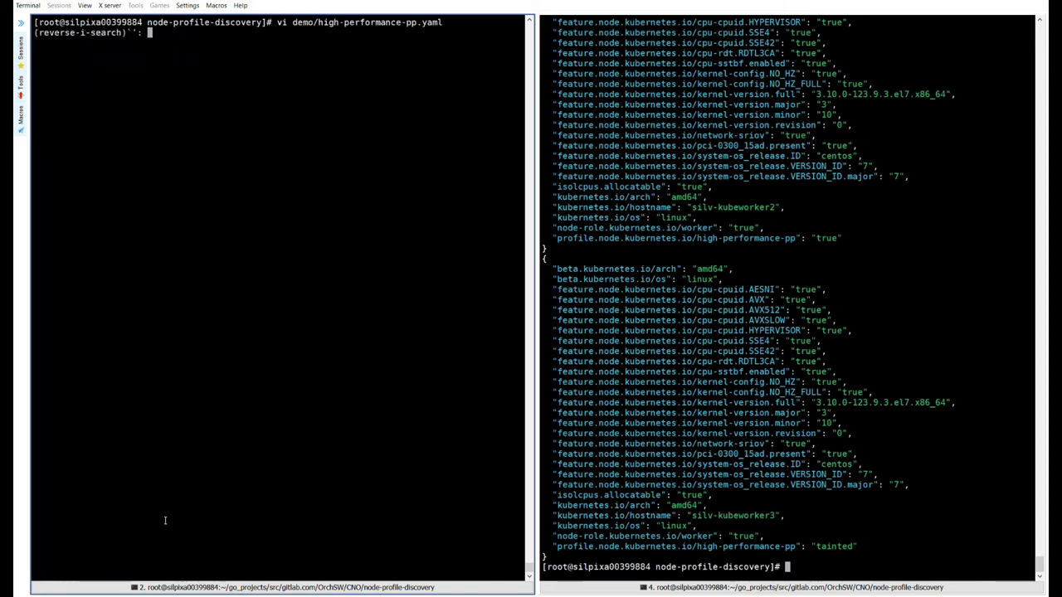
{"action": "type", "text": "appl"}
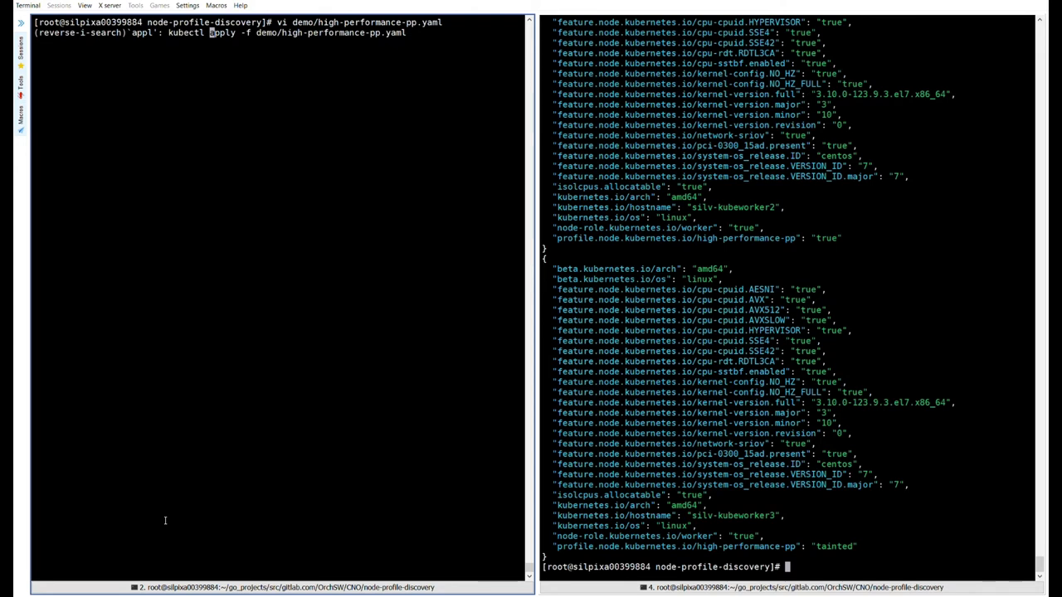
{"action": "key", "text": "Return"}
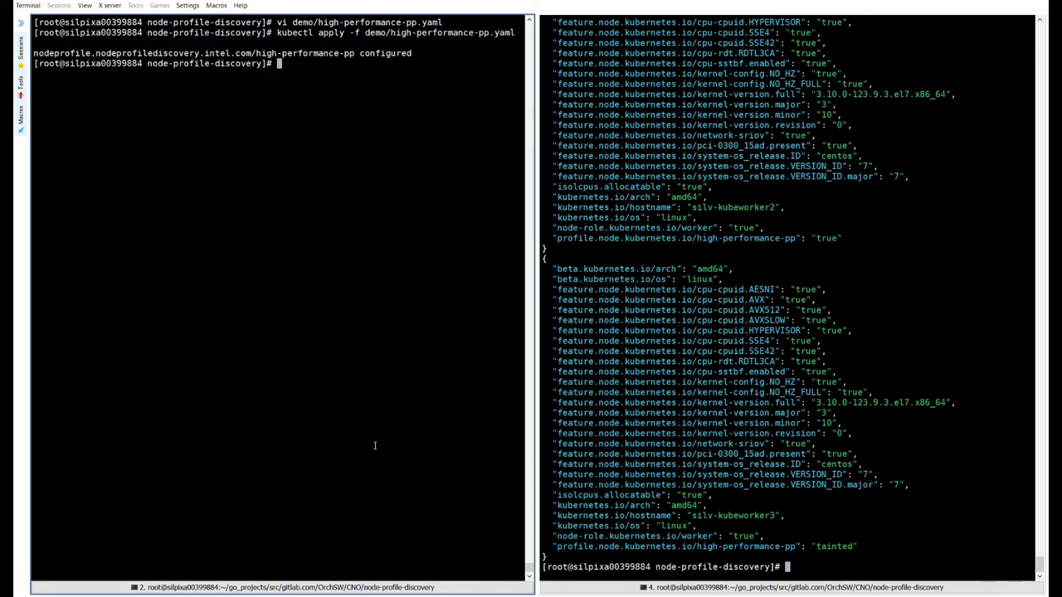
- List worker node taints via kubectl and jq, showing two NoSchedule high-performance-pp taints
{"action": "type", "text": "kubectl get nodes -o json | jq .items[1,2,3].spec.taints"}
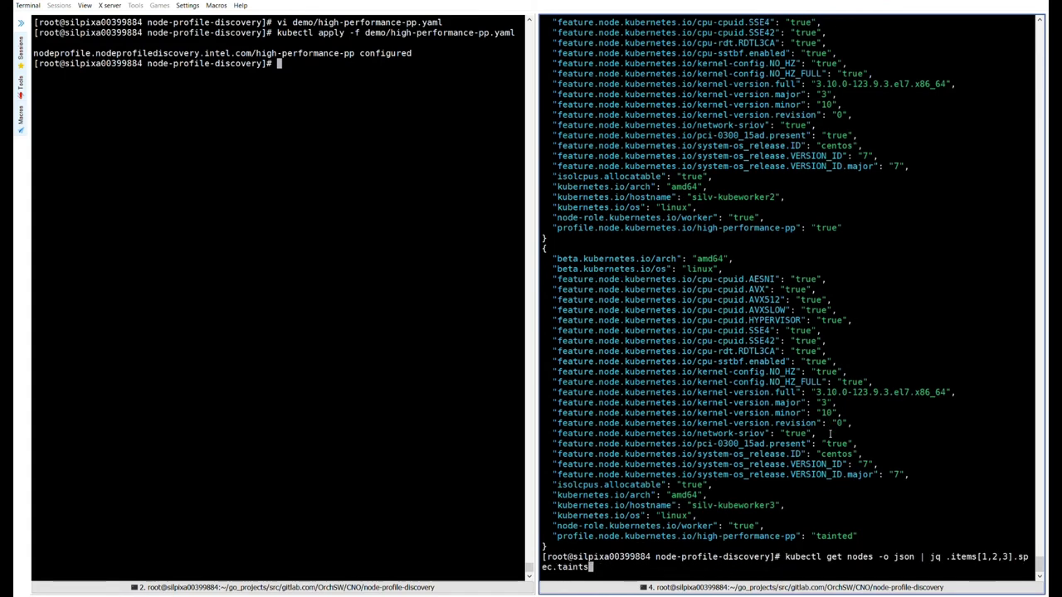
{"action": "key", "text": "Return"}
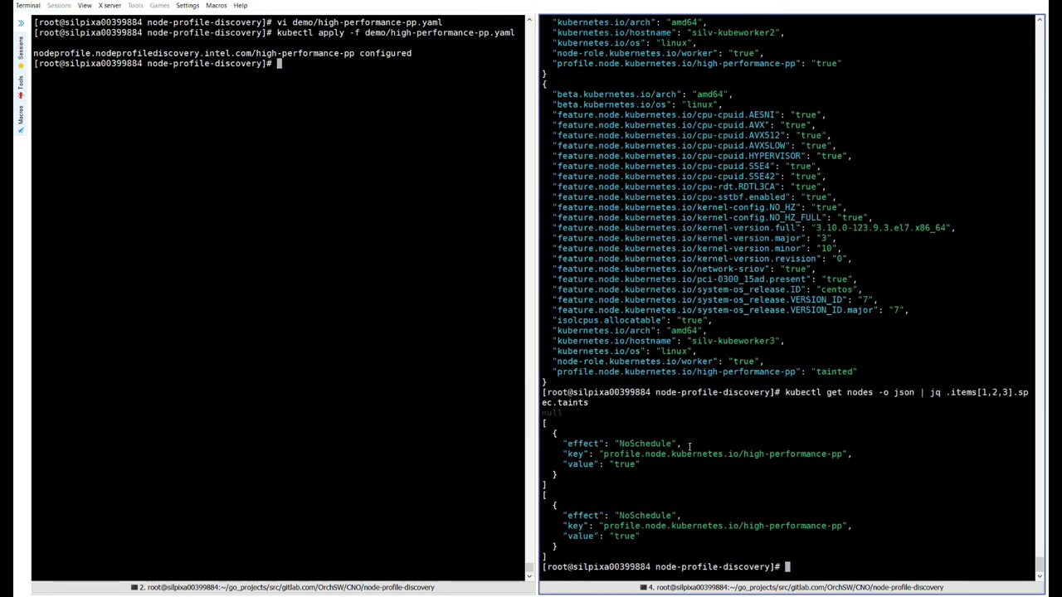
{"action": "key", "text": "ctrl+r"}
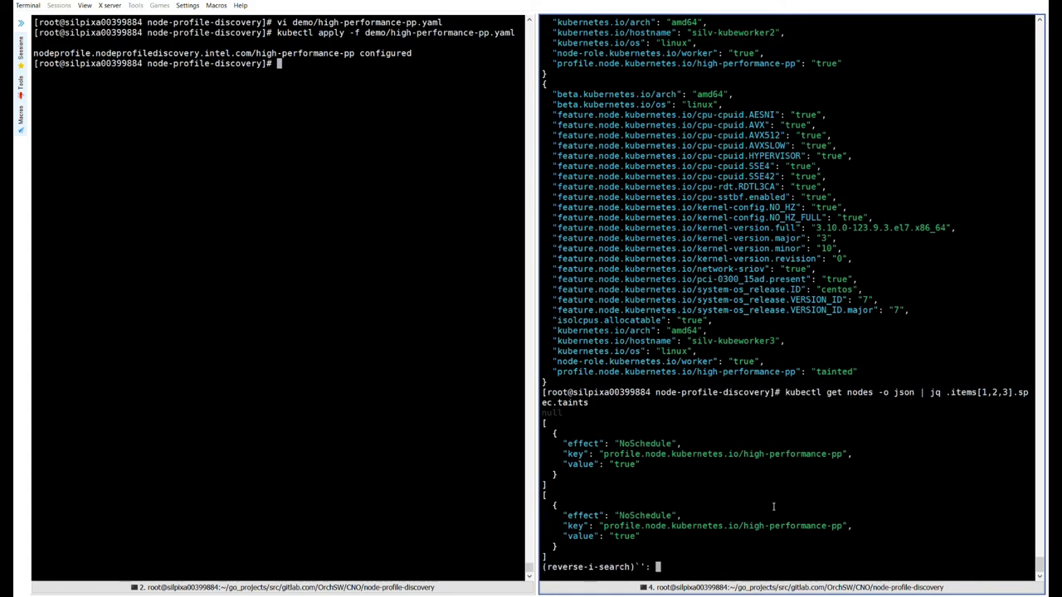
{"action": "type", "text": "label"}
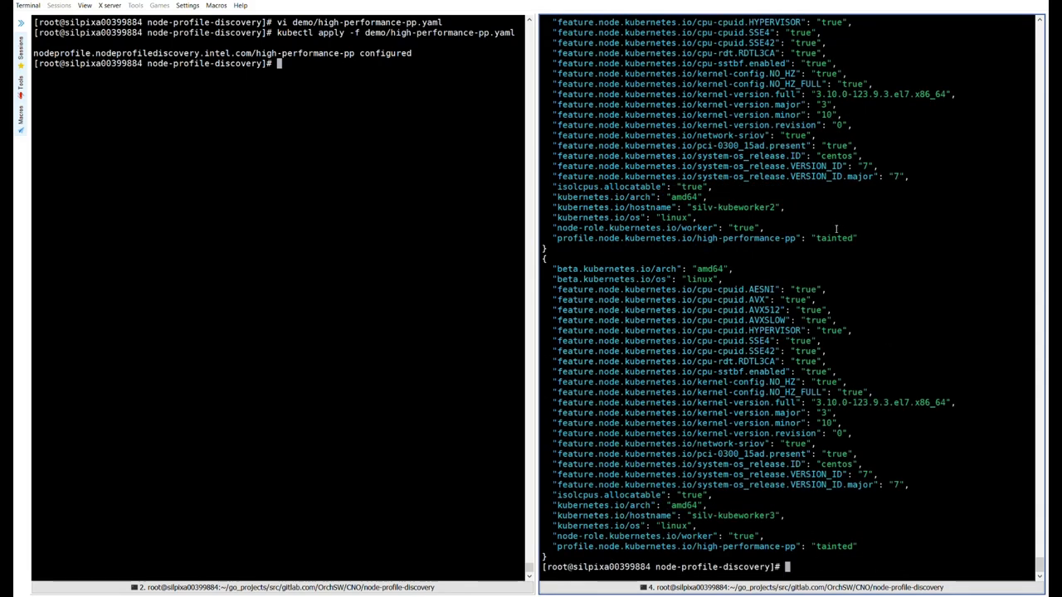
- Highlight kubeworker2's 'tainted' label and describe high-performance-pp: NoSchedule at 100%, two labelled, two tainted
{"action": "double_click", "coordinate": [833, 238]}
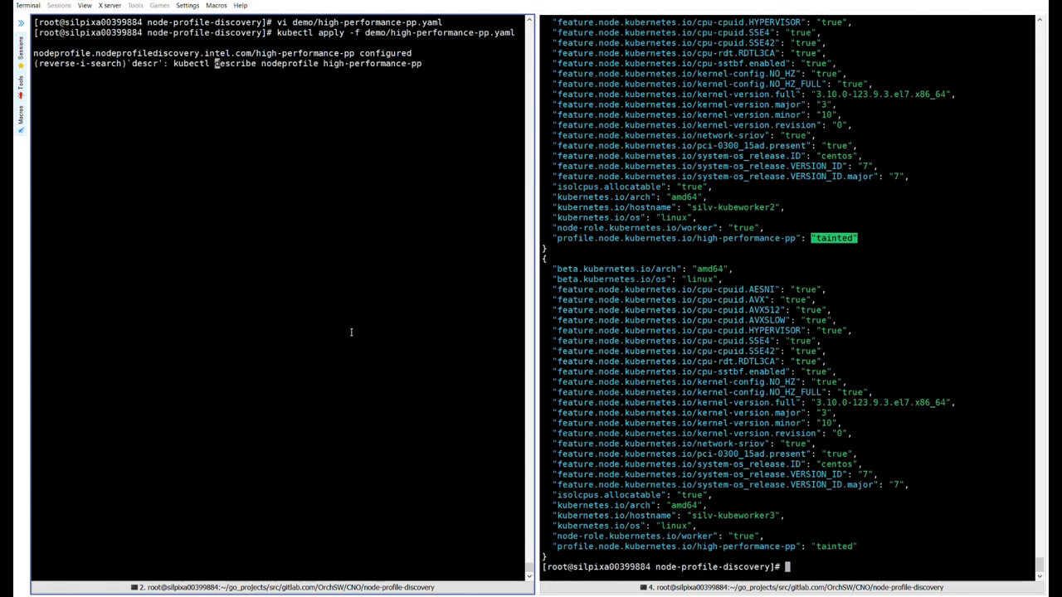
{"action": "key", "text": "Return"}
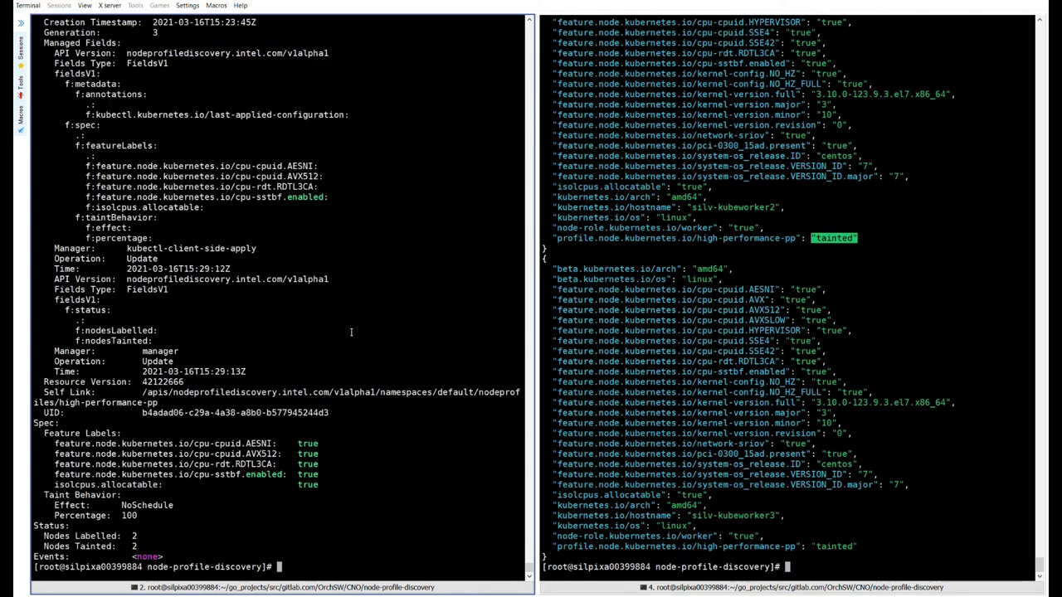